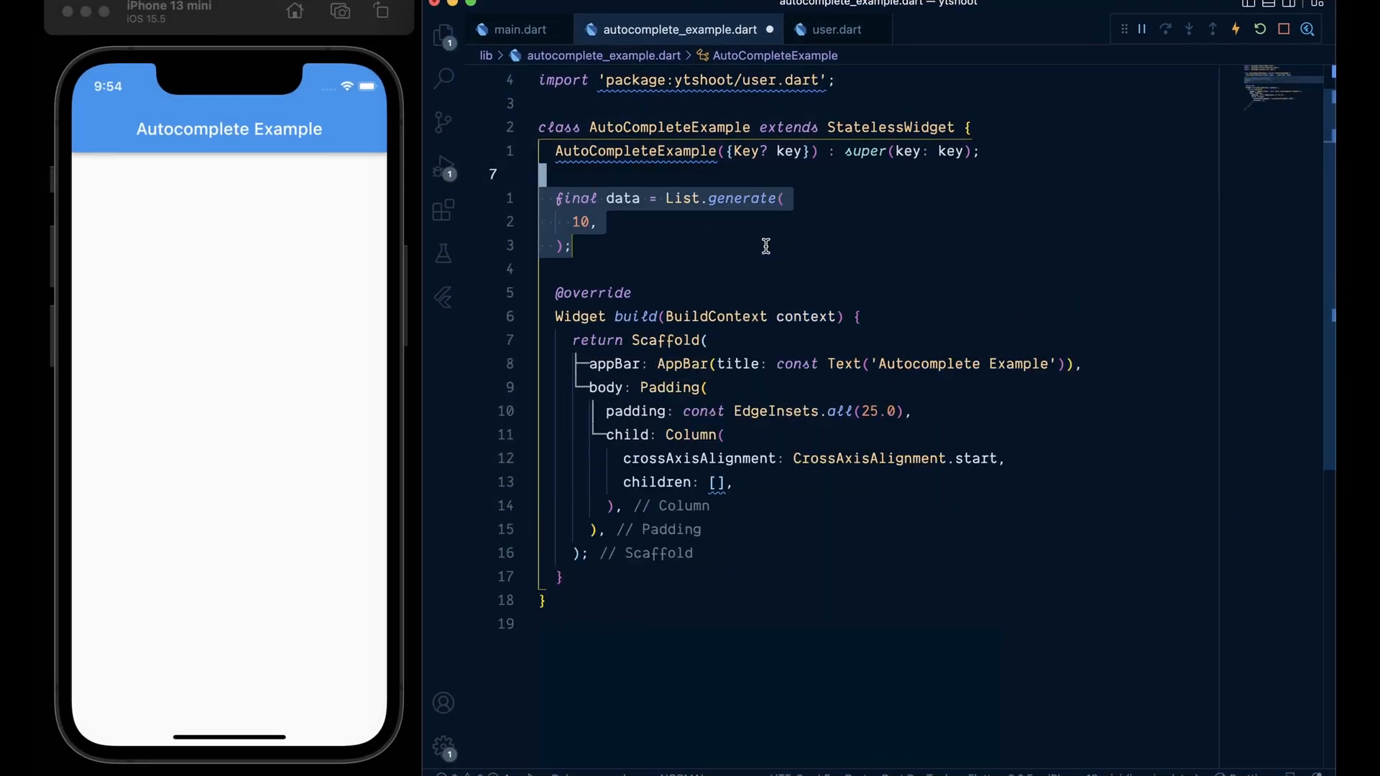
# Step: Write the List.generate builder returning User with an Unsplash random imgUrl and Faker().person.name(), checking user.dart in passing
pyautogui.write('(index) => User(')
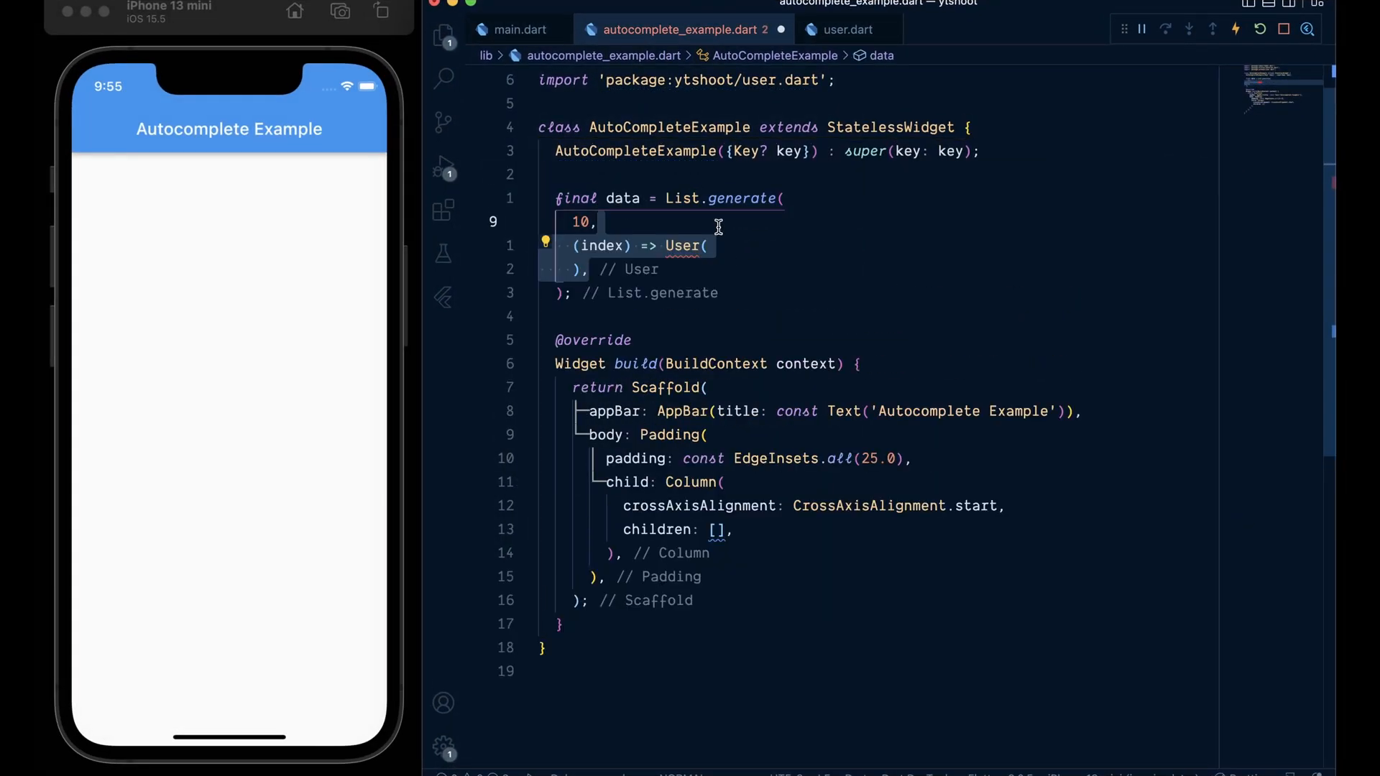
pyautogui.write("imgUrl: 'https://source.unsplash.com/random/',")
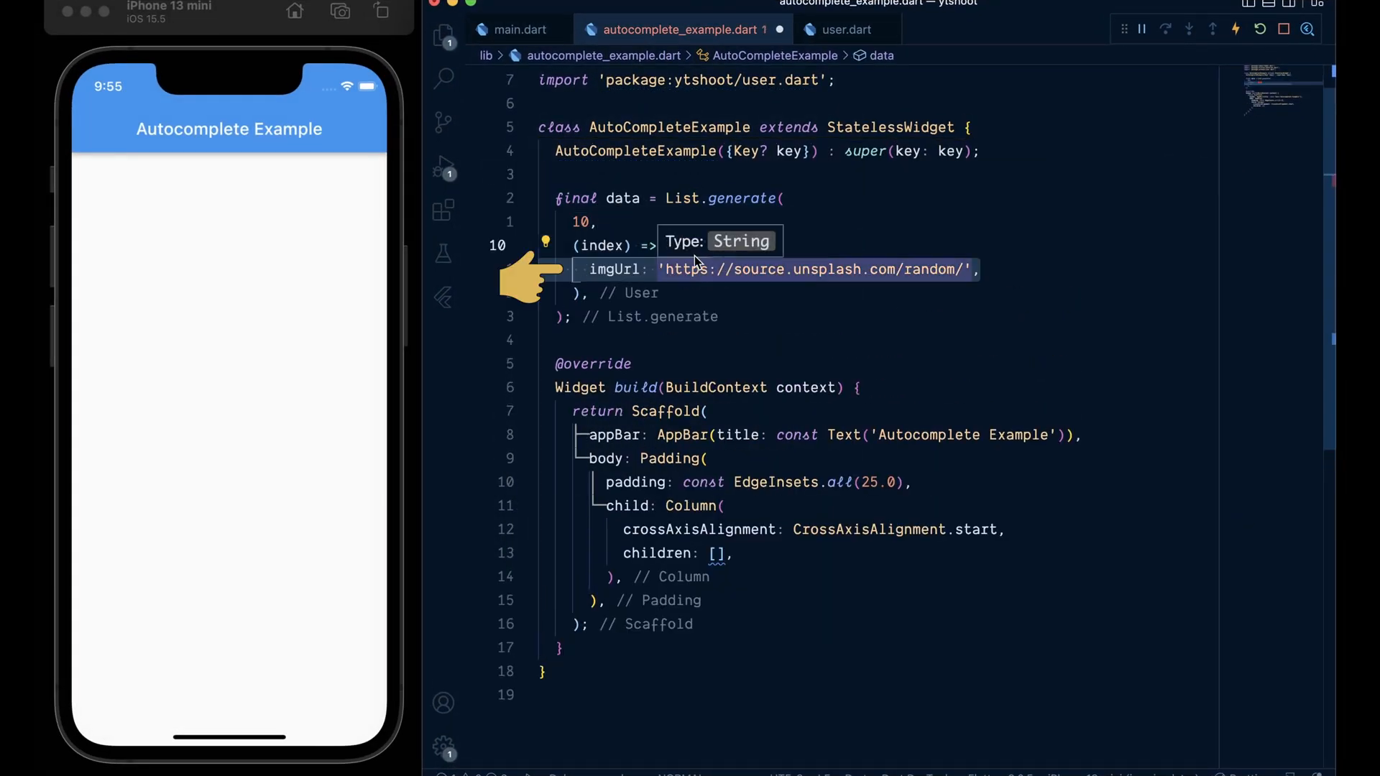
pyautogui.write('name: Faker().person.name(),')
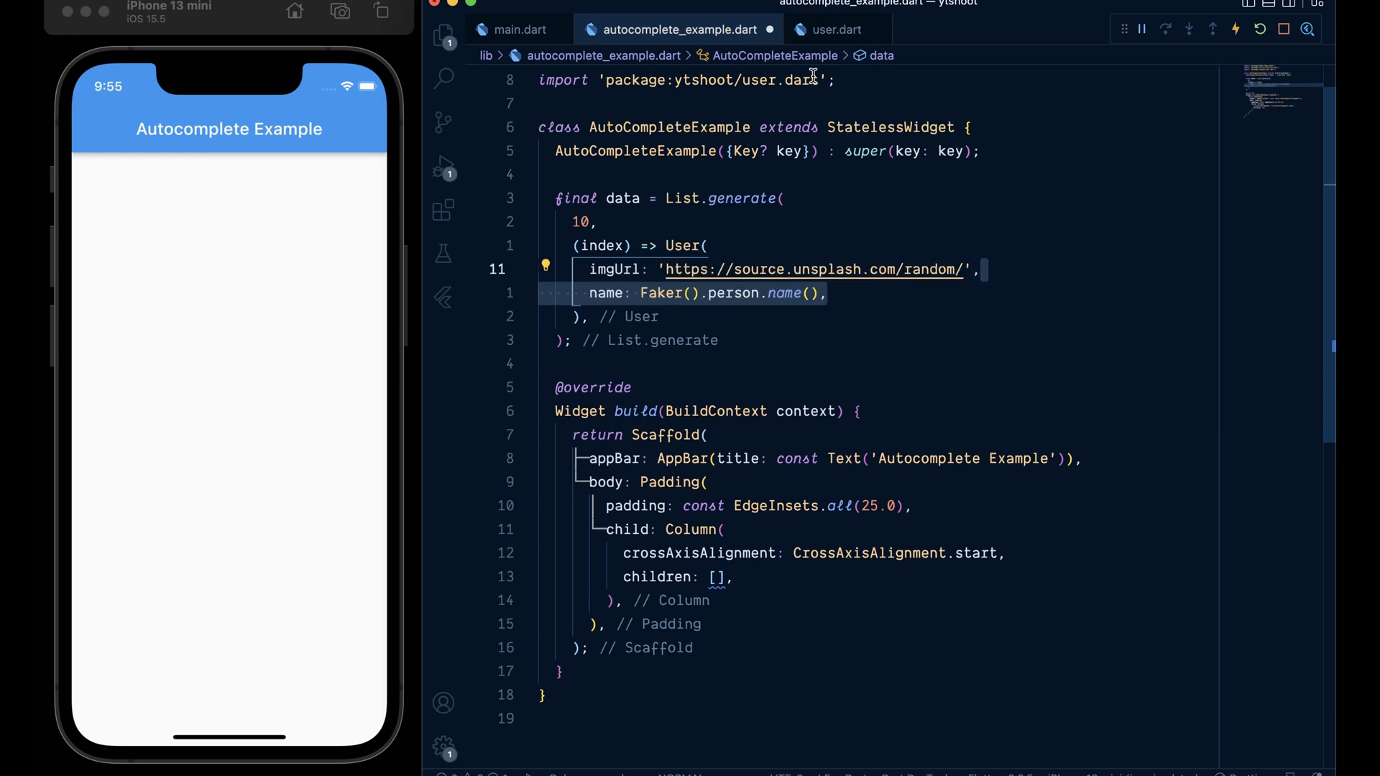
pyautogui.click(834, 28)
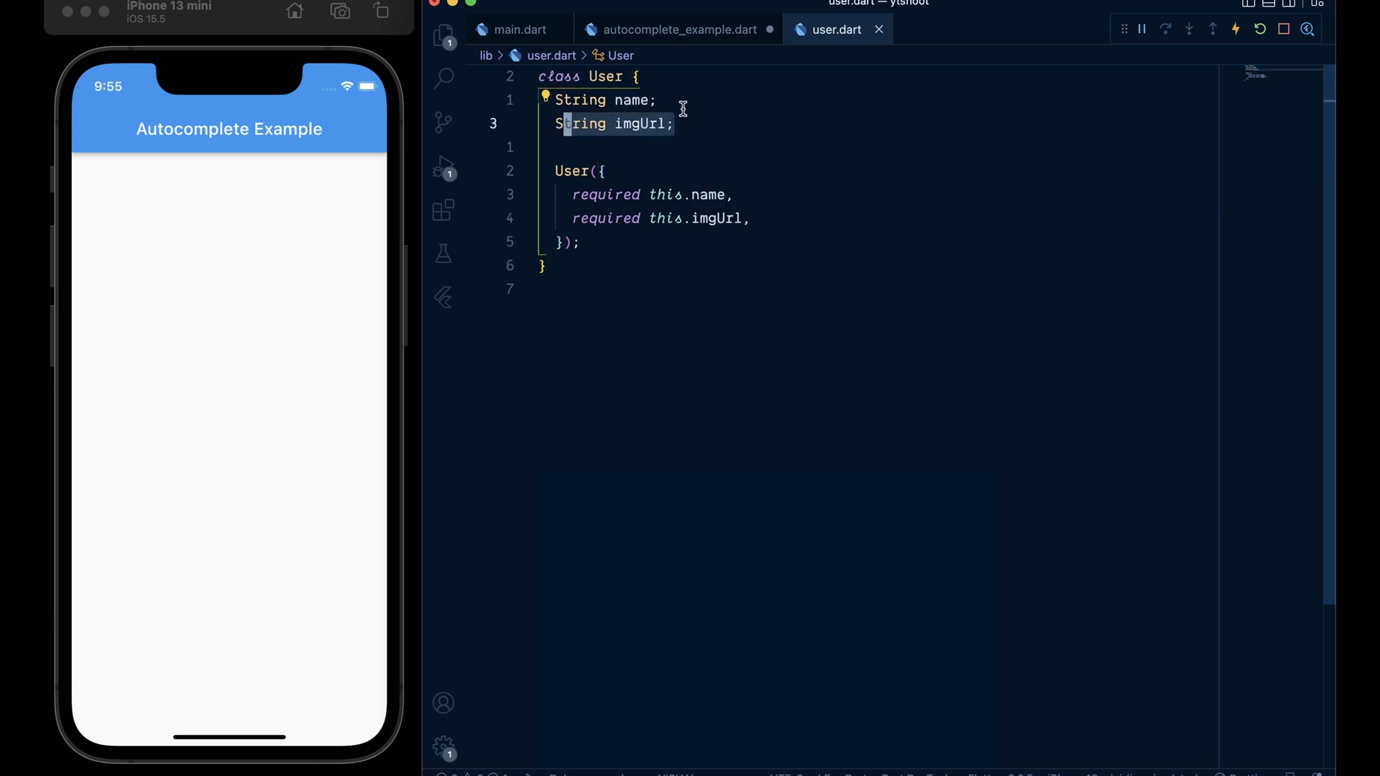
pyautogui.click(673, 29)
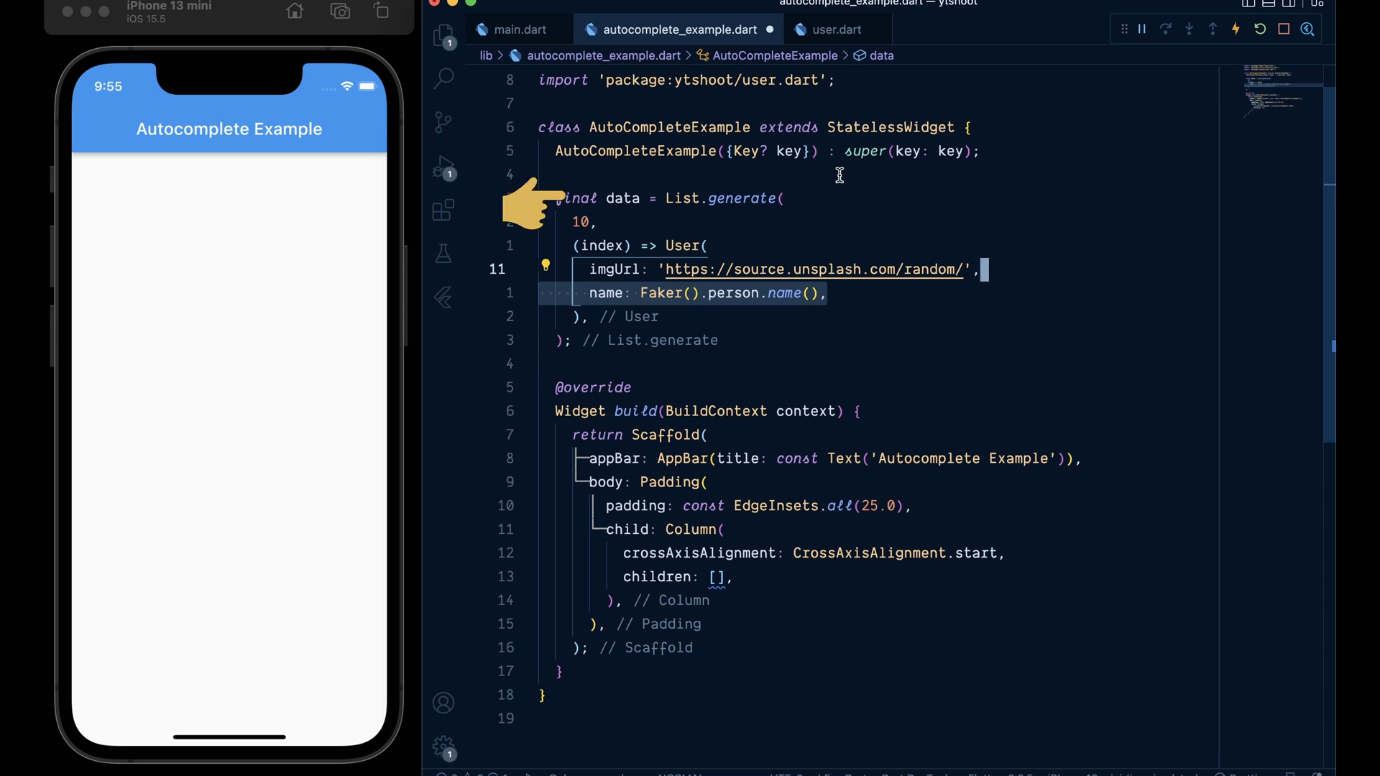
pyautogui.moveTo(684, 246)
pyautogui.write('Autocomplete<User>(')
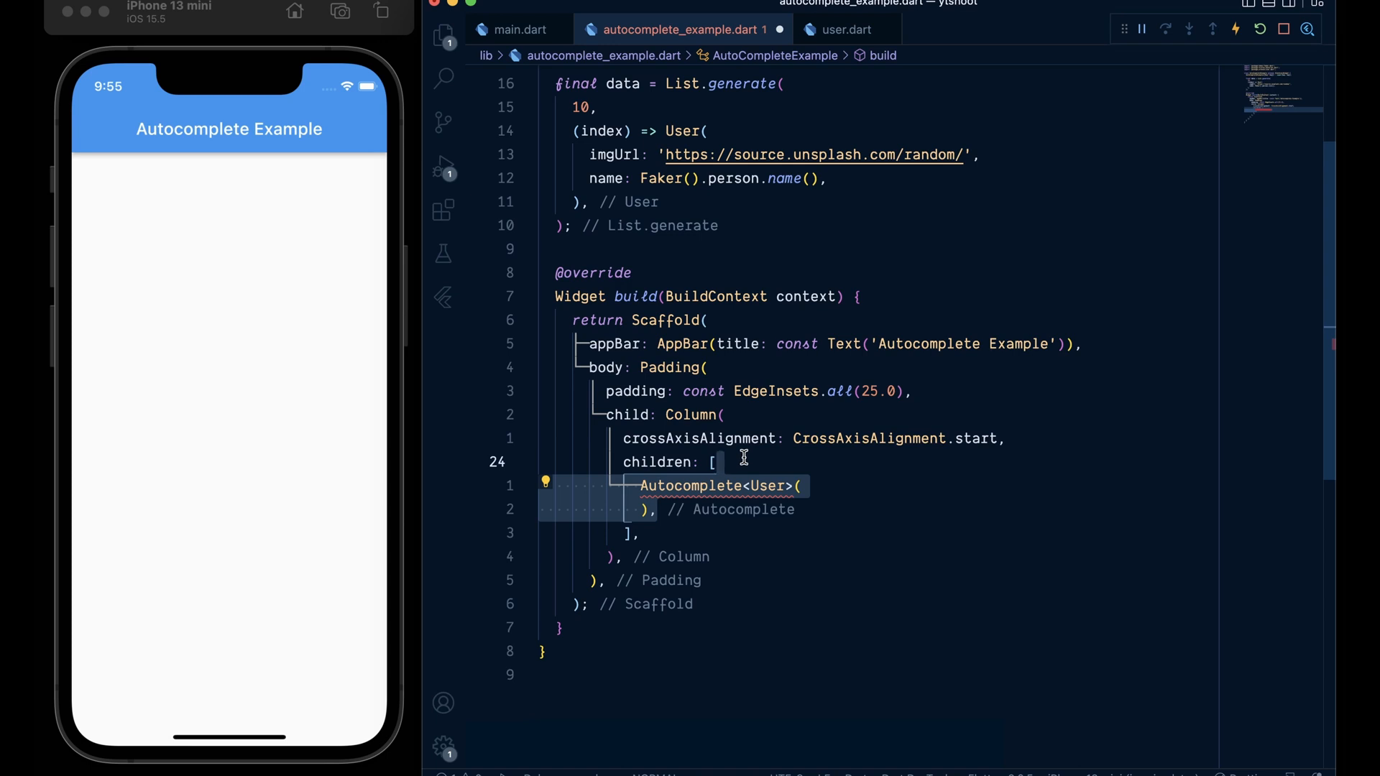
pyautogui.moveTo(713, 486)
pyautogui.write('optionsBuilder: (textEditingValue) {')
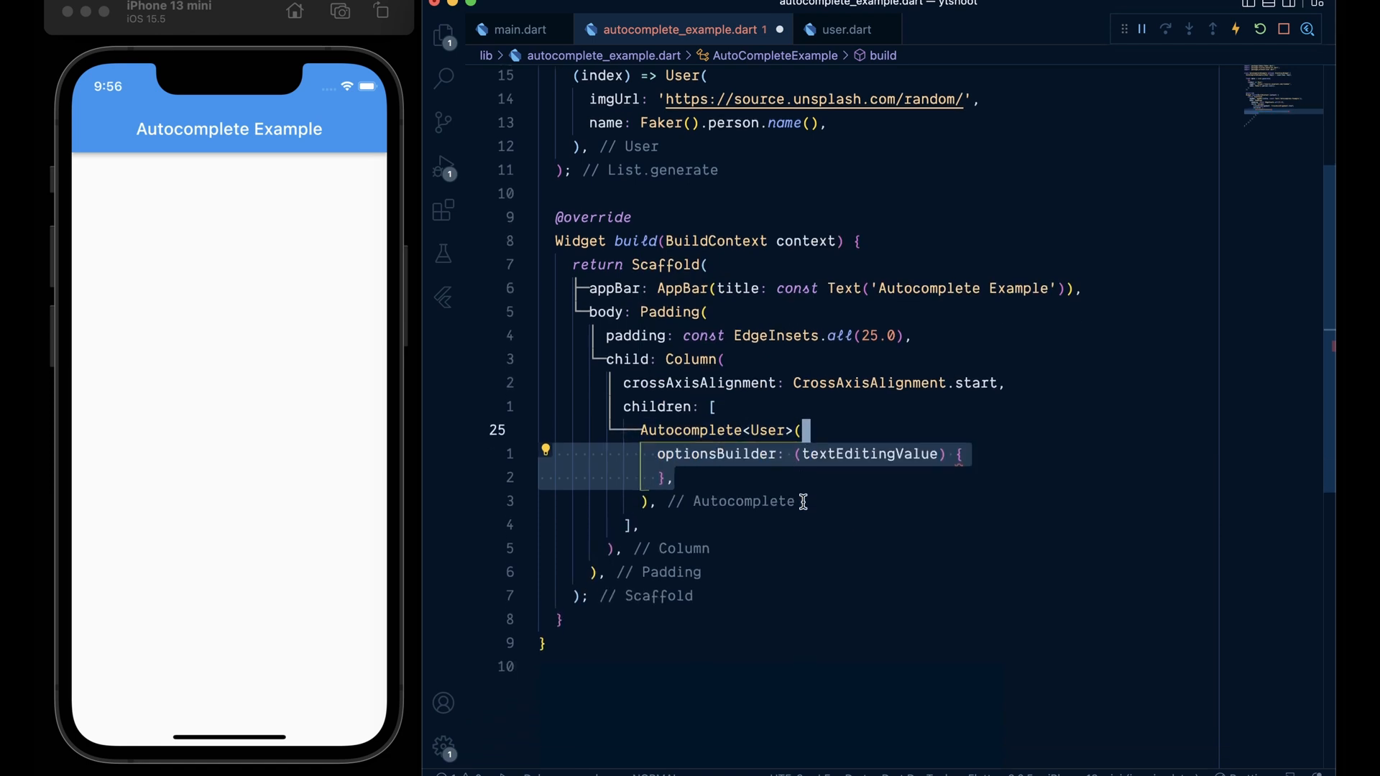
# Step: Write optionsBuilder: List.empty() for blank text, else data.where name.toLowerCase().contains(text.toLowerCase())
pyautogui.scroll(-3)
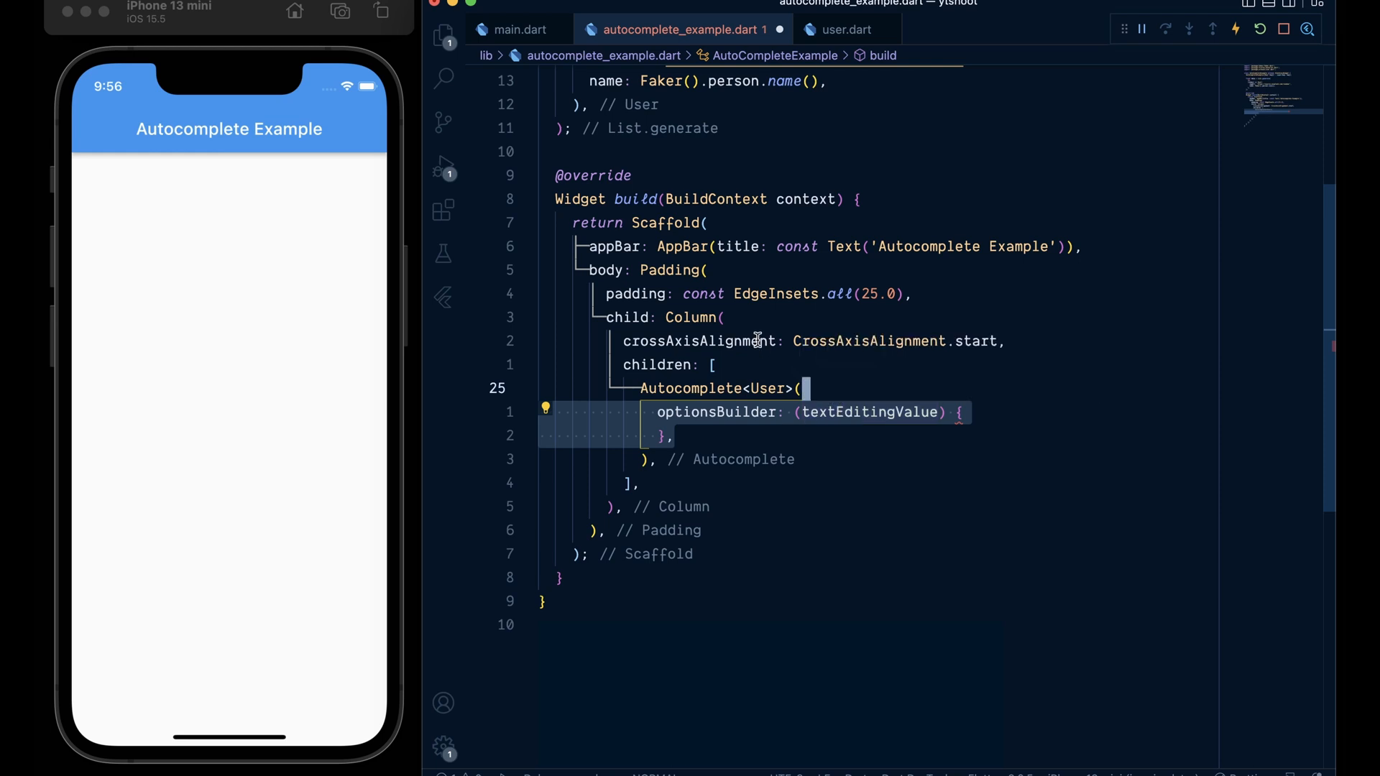
pyautogui.moveTo(800, 365)
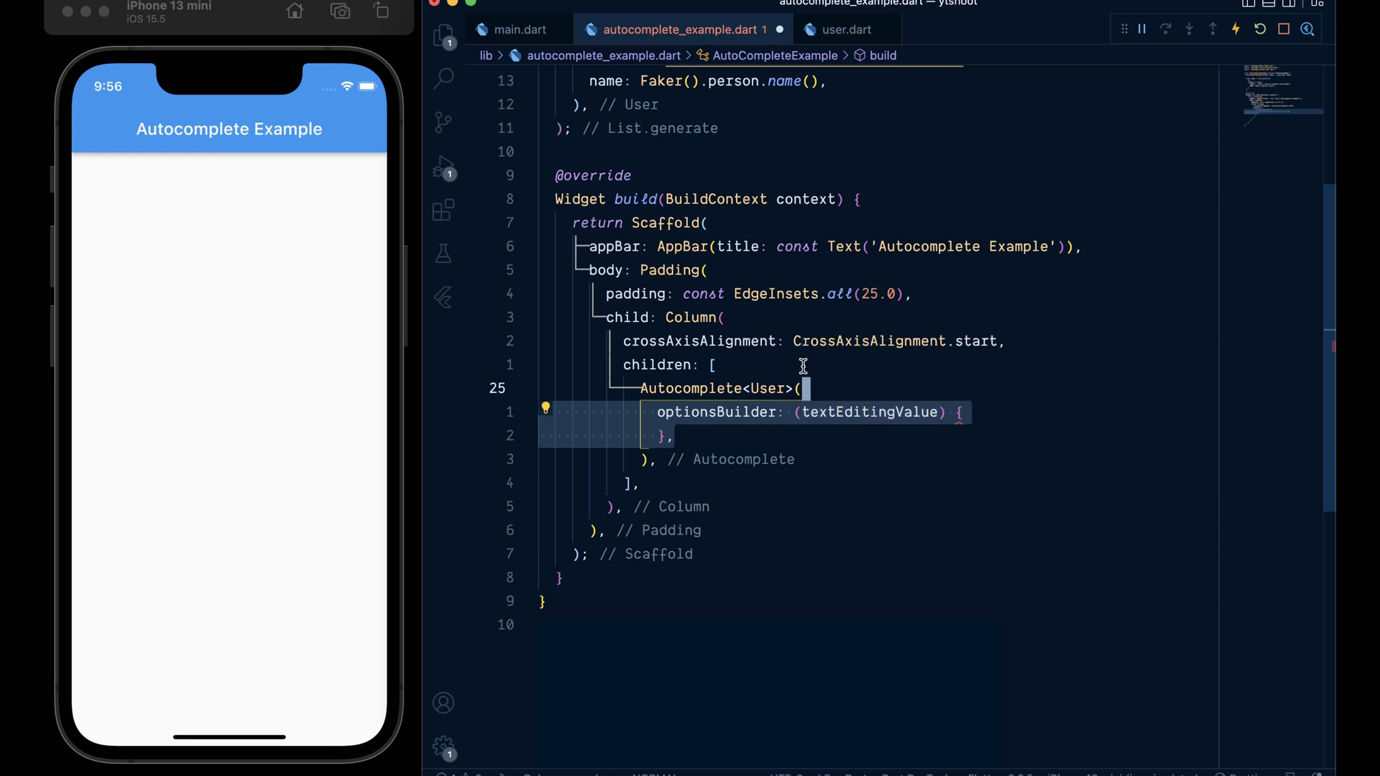
pyautogui.write('if (textEditingValue.text.isEmpty) {')
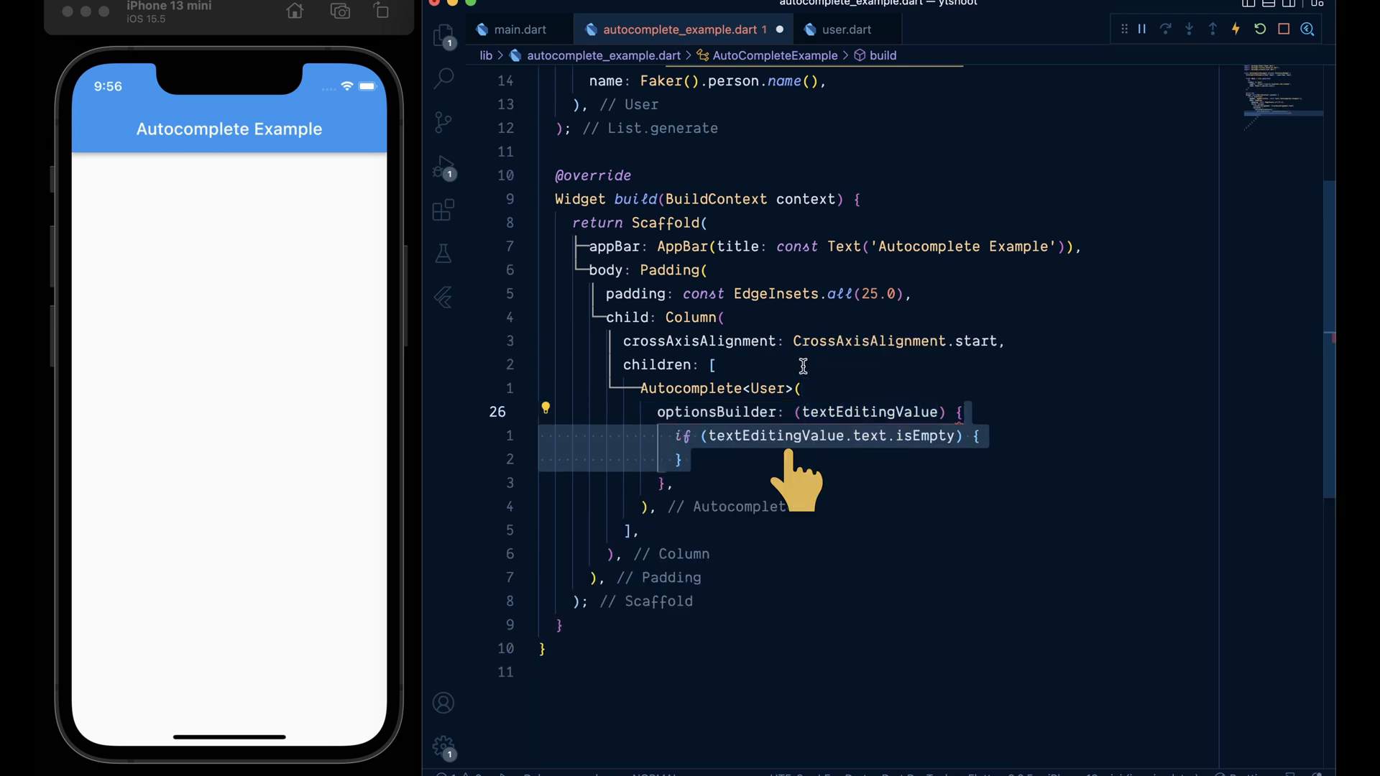
pyautogui.moveTo(920, 480)
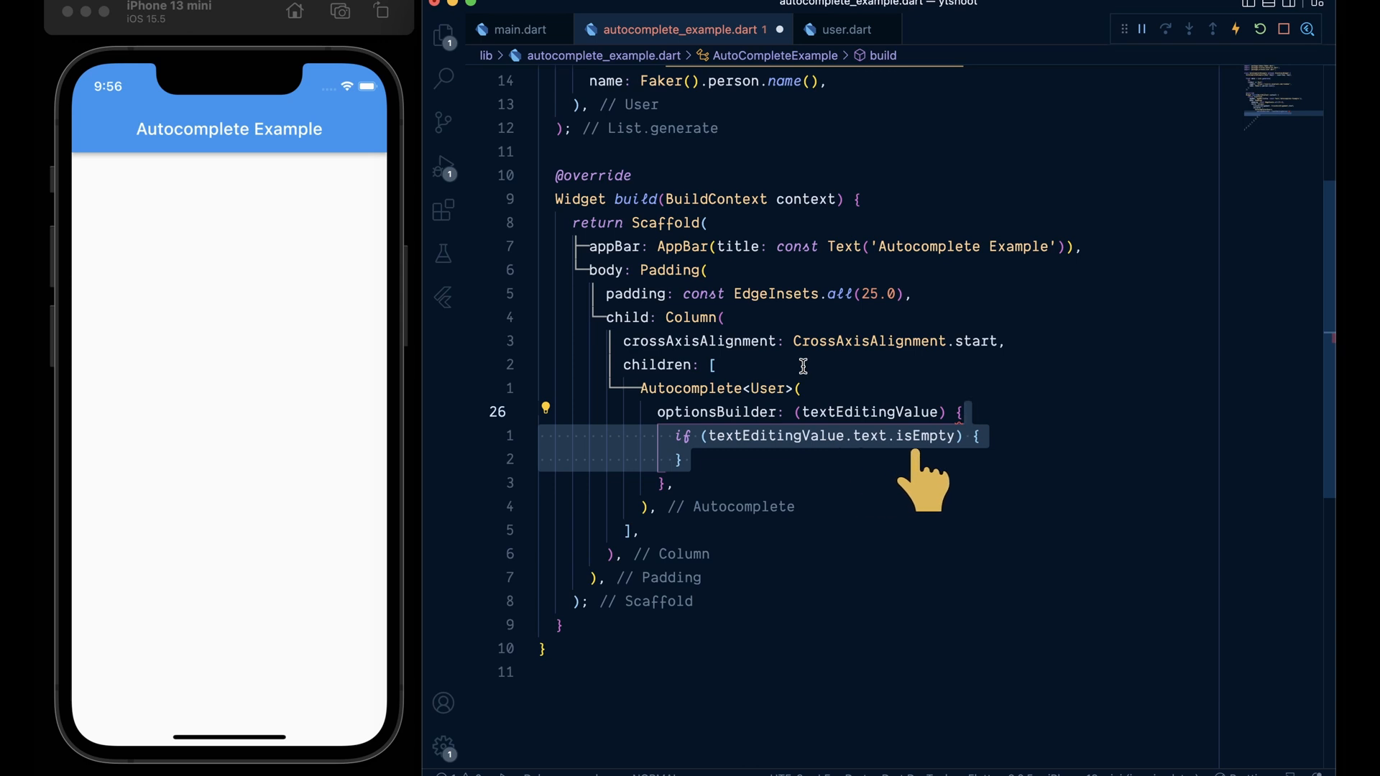
pyautogui.write('return List.empty();')
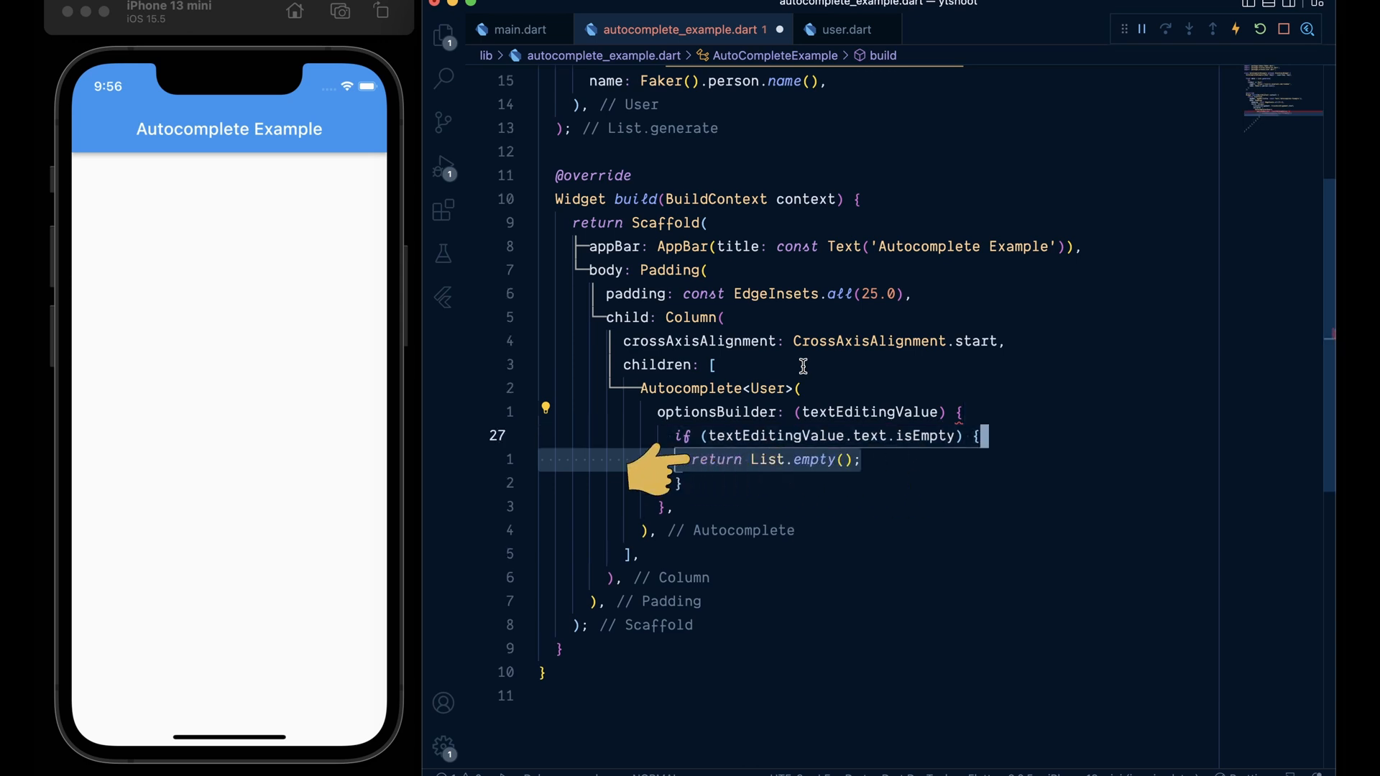
pyautogui.write('else {')
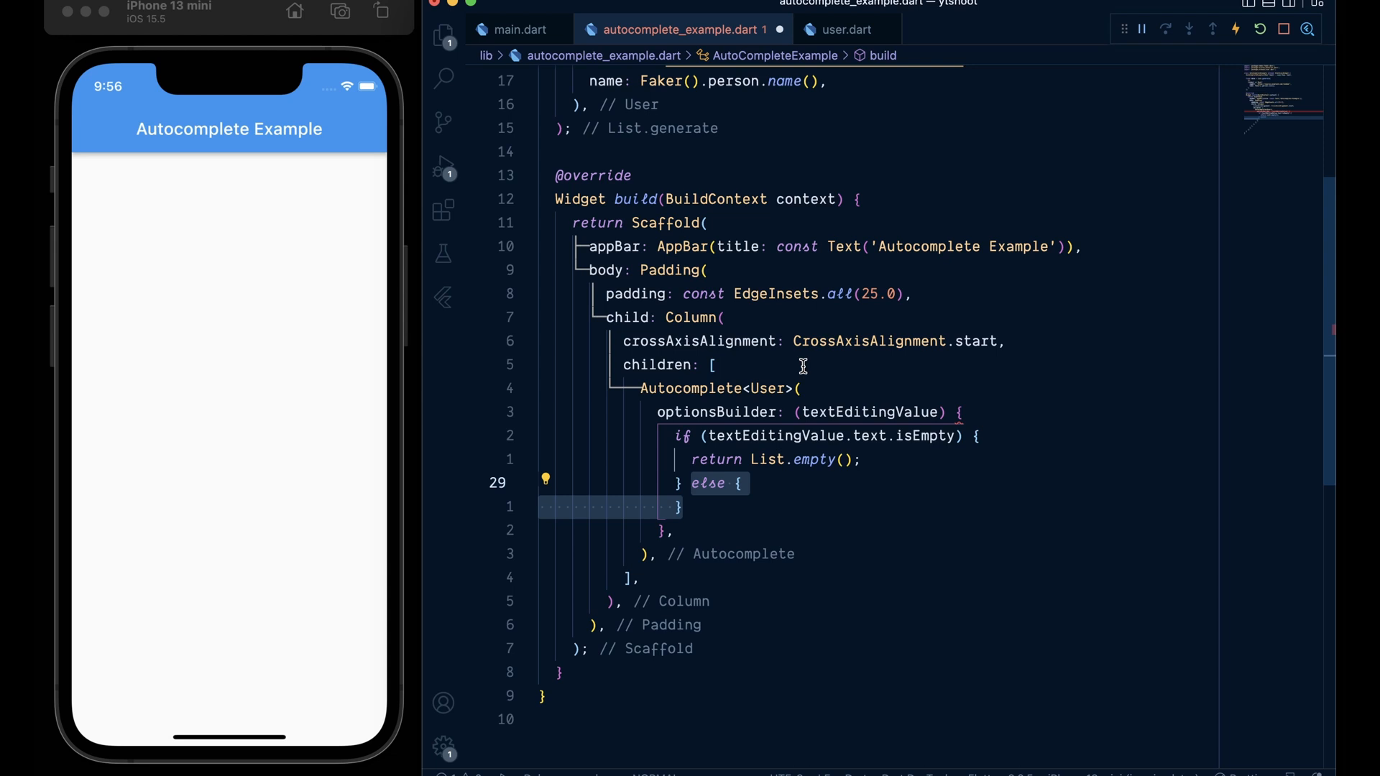
pyautogui.write('return data.where((user) => user.name')
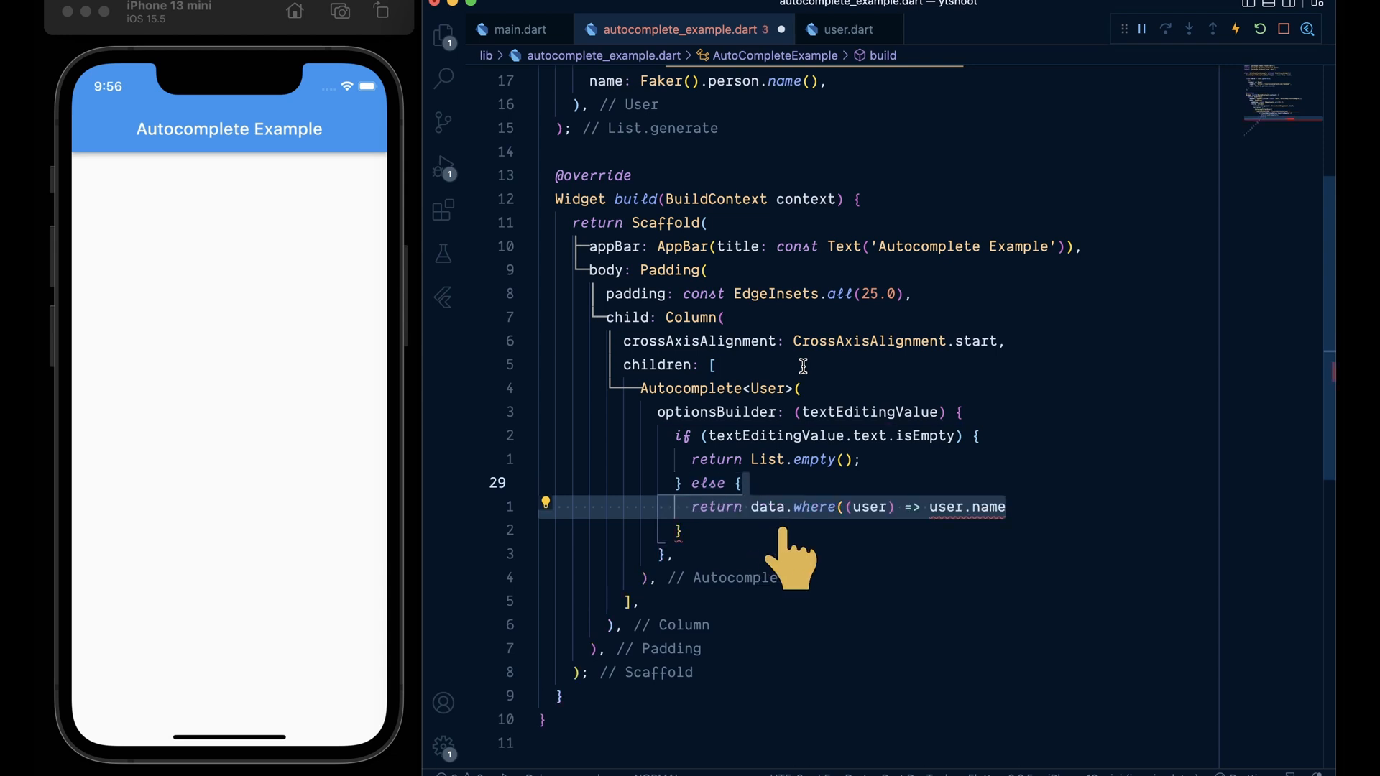
pyautogui.moveTo(810, 555)
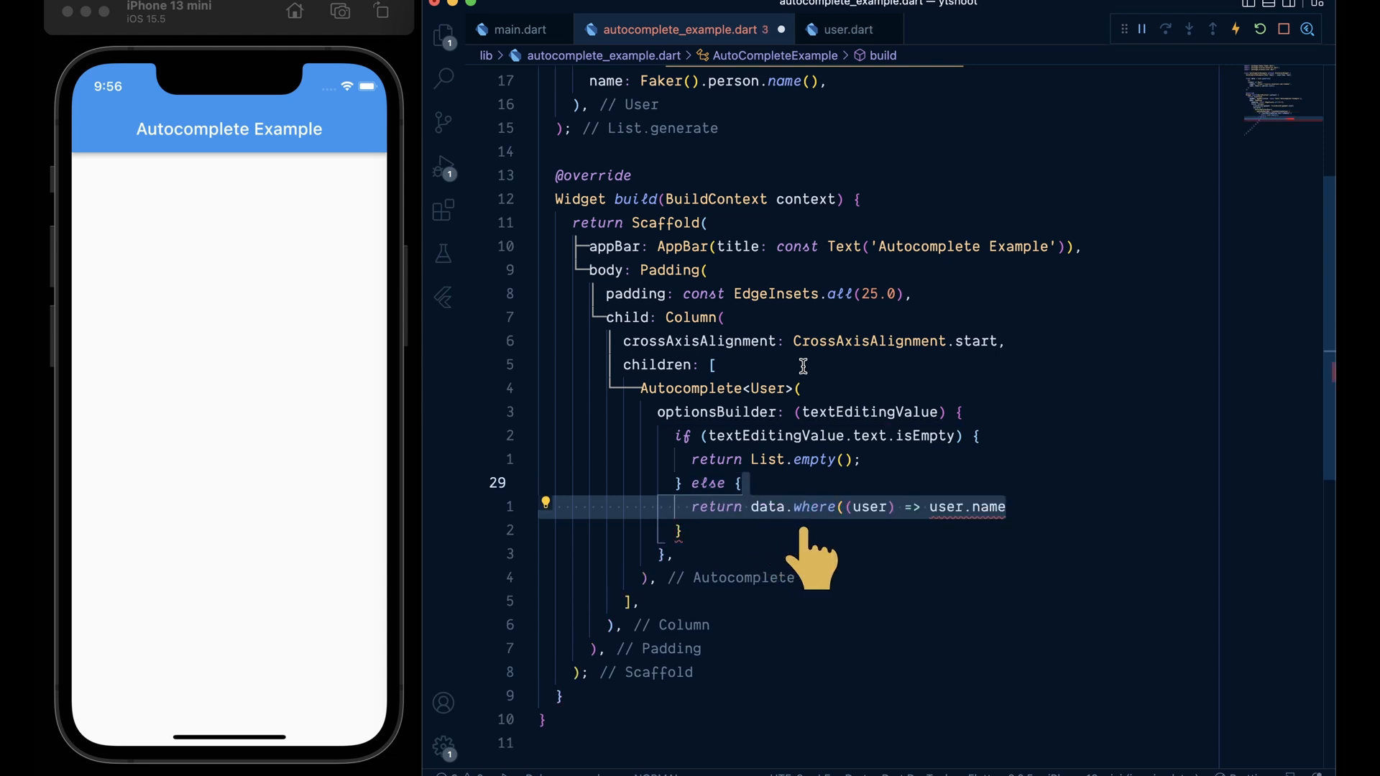
pyautogui.write('.toLowerCase()')
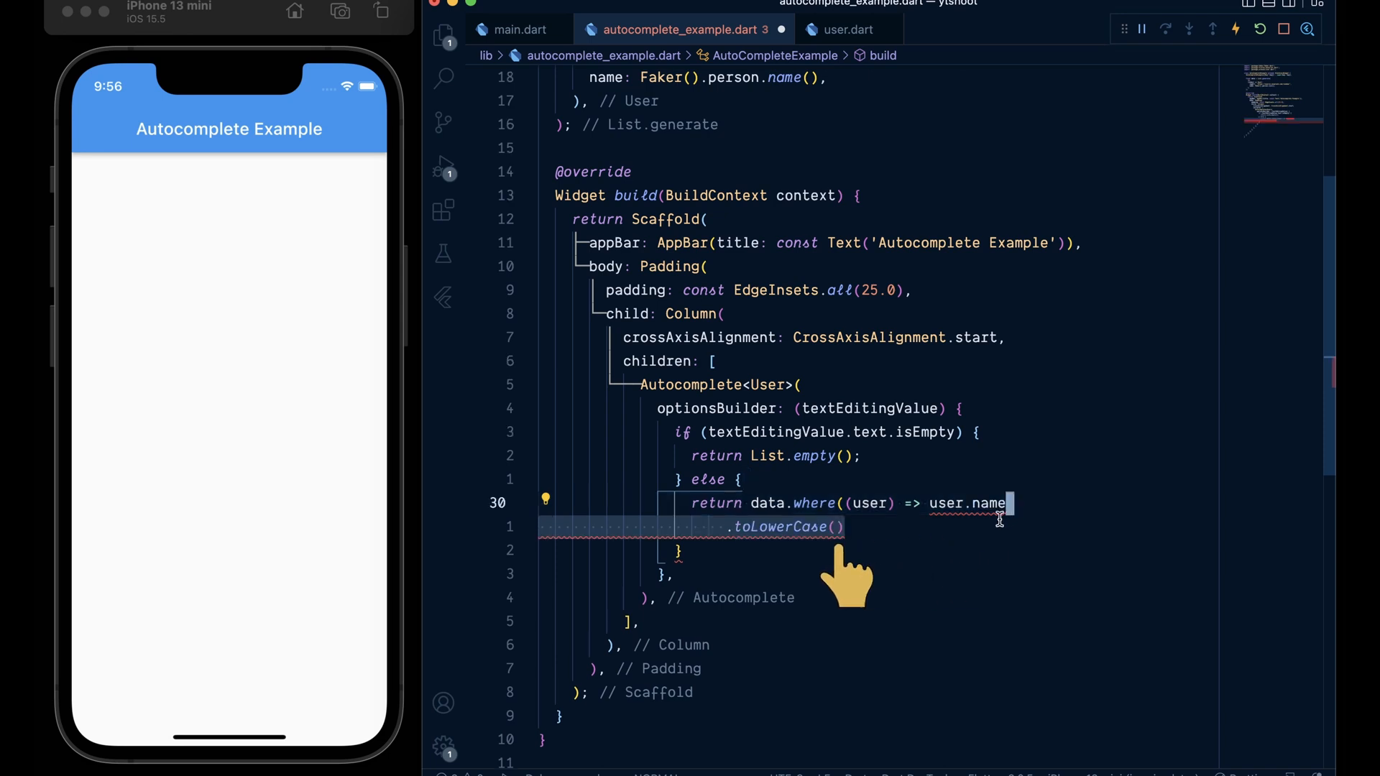
pyautogui.write('.contains(textEditingValue.text.toLowerCase()));')
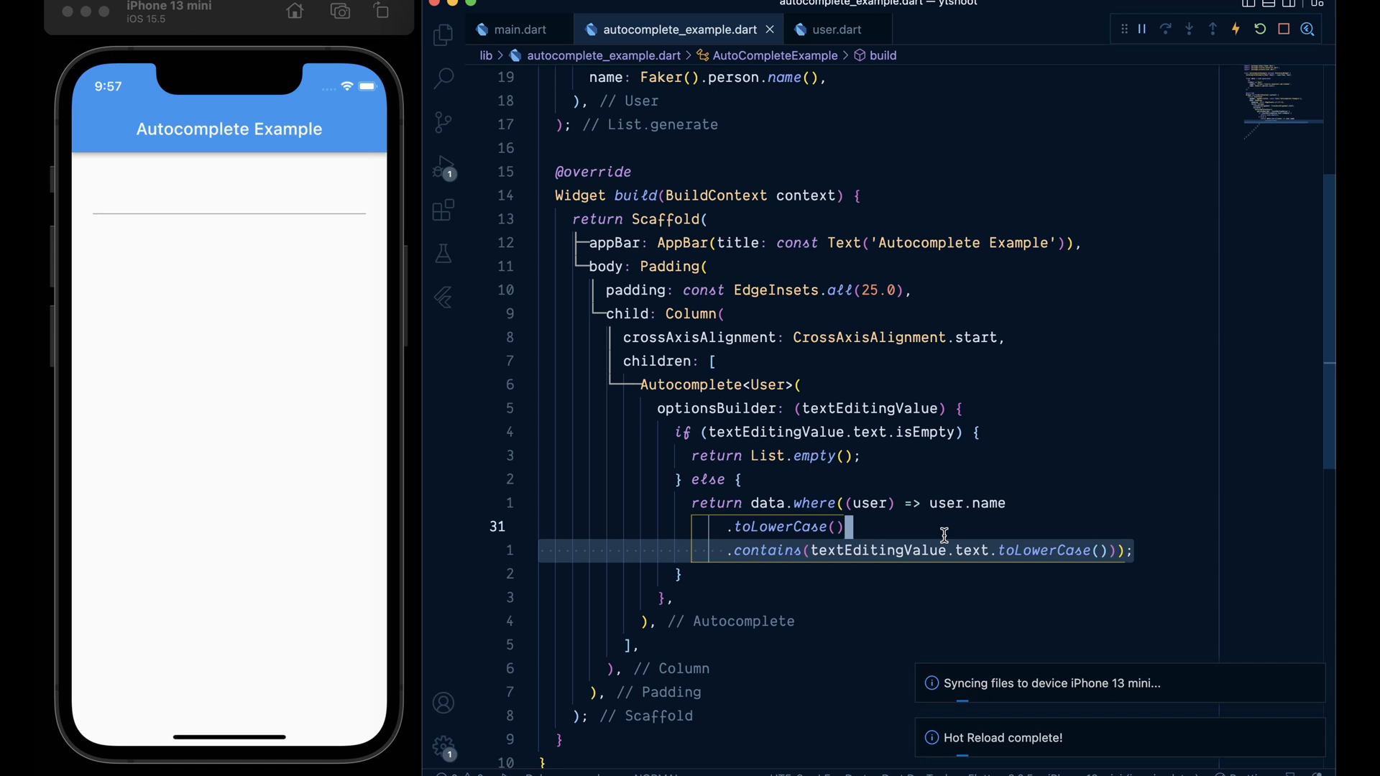
# Step: Type 's' into the simulator's search field to test the autocomplete
pyautogui.click(229, 196)
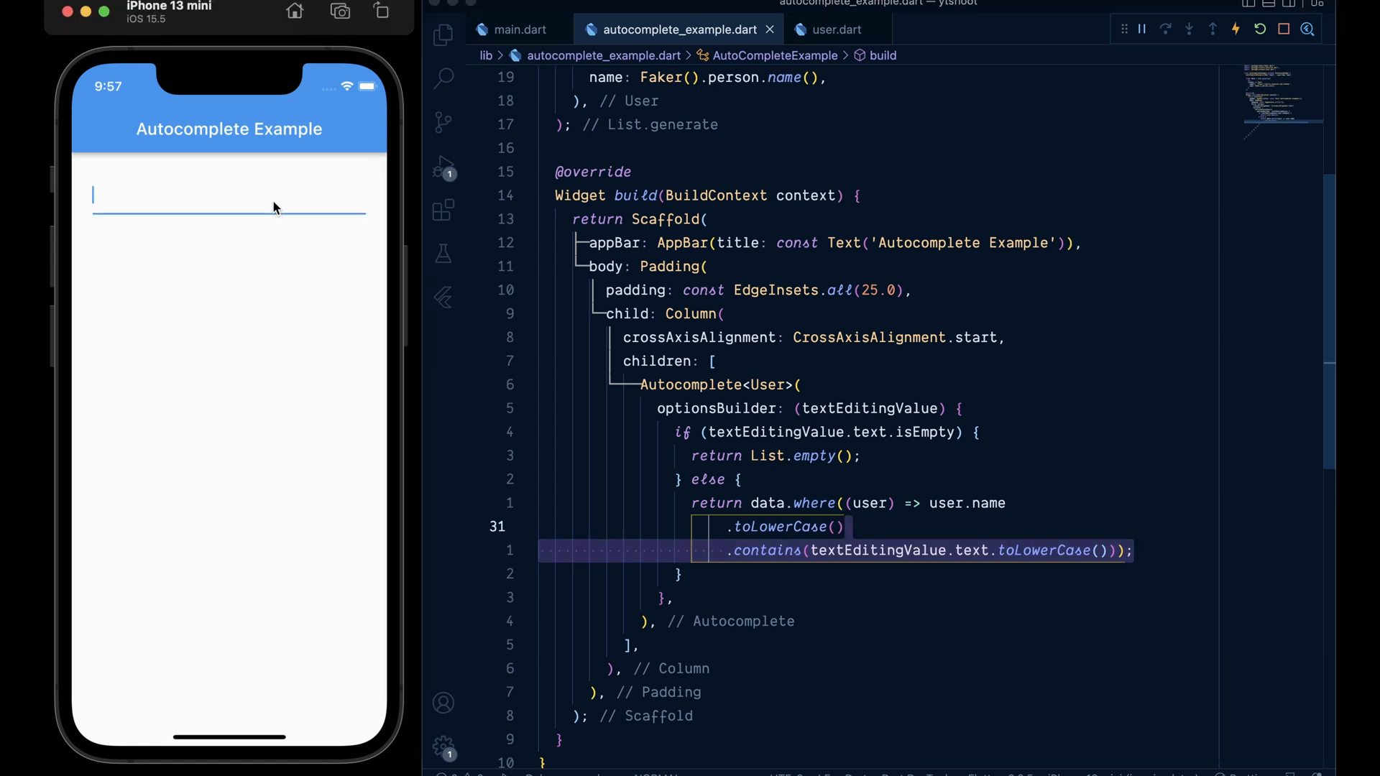
pyautogui.write('sNode, onFieldSubmitted) {')
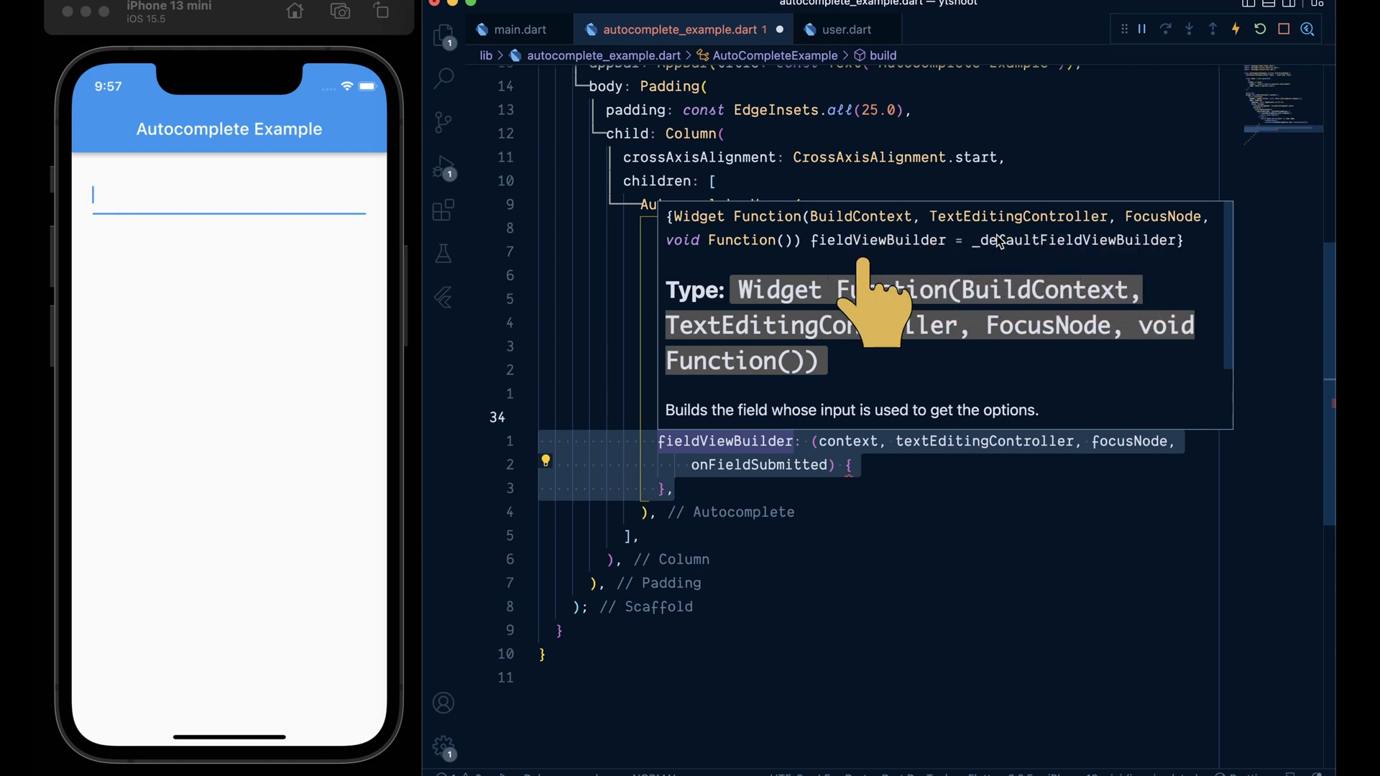
pyautogui.moveTo(862, 290)
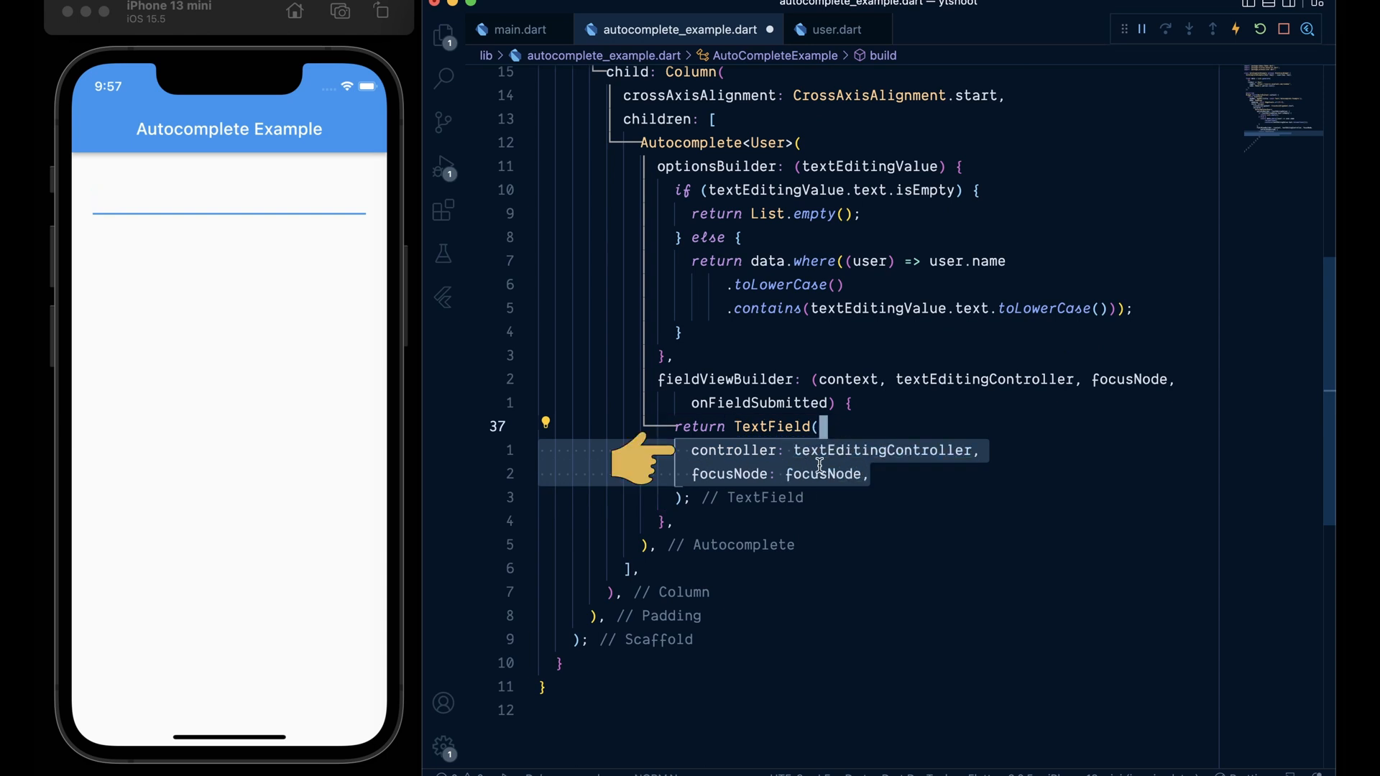
# Step: Add onEditingComplete: onFieldSubmitted to the fieldViewBuilder's TextField
pyautogui.write('onEditingComplete: onFieldSubmitted,')
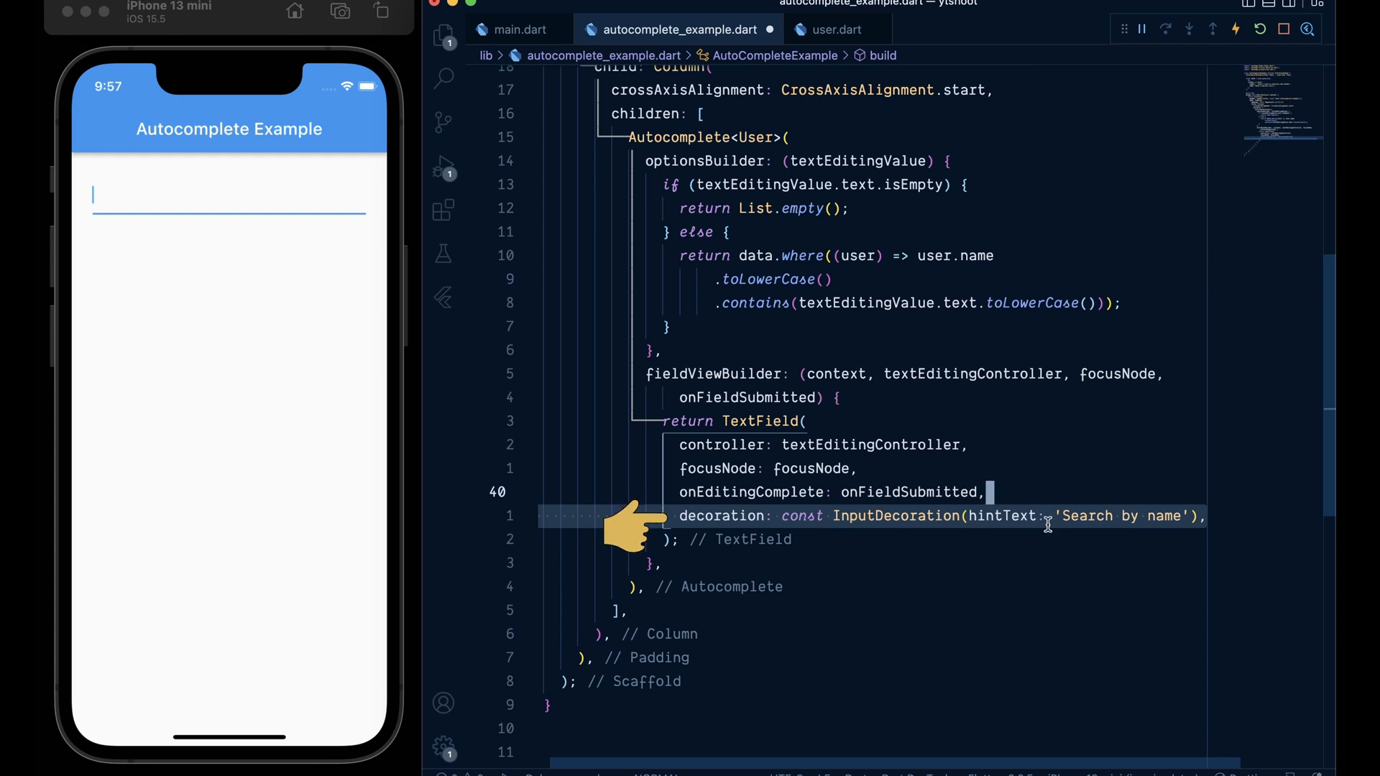
pyautogui.moveTo(915, 572)
pyautogui.write('optionsViewBuilder: ((context, onSelected, users) {')
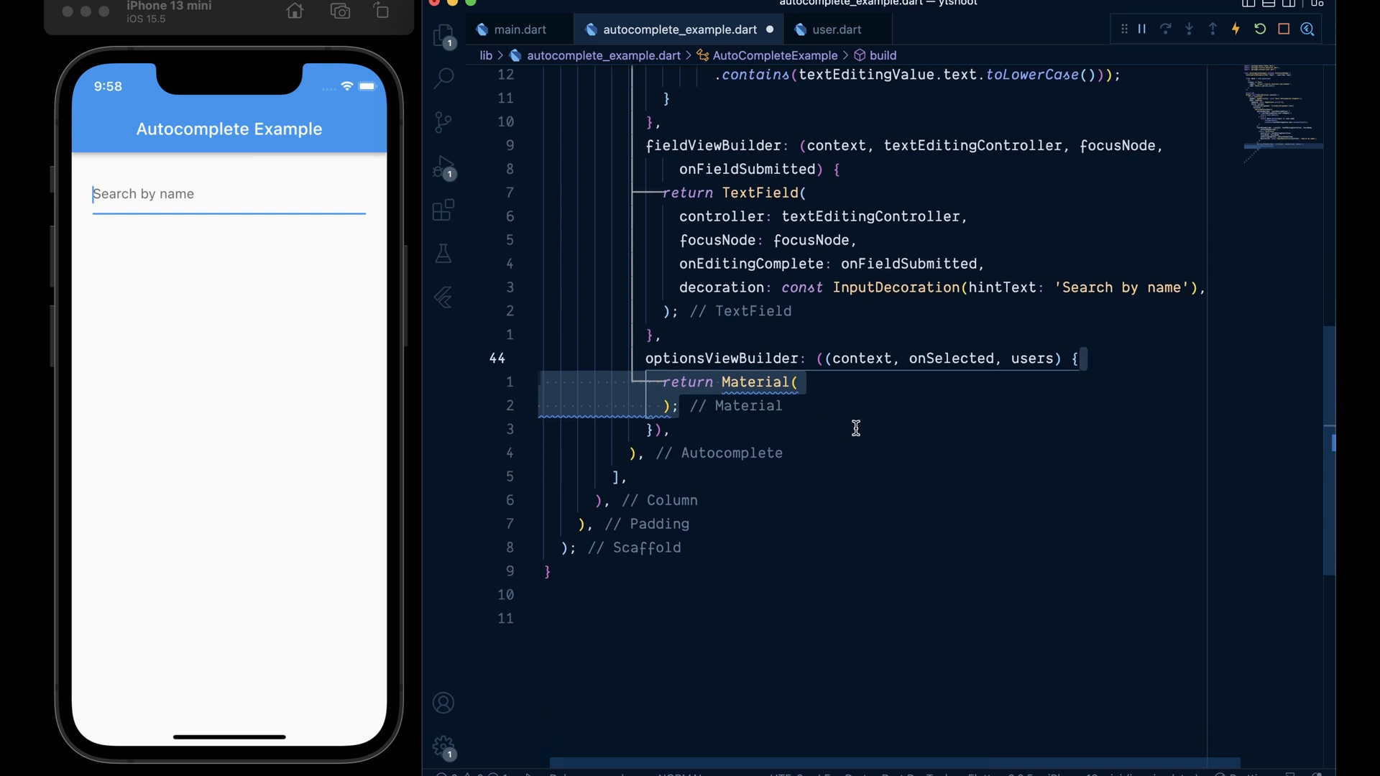
# Step: Start ListView.separated with vertical 20 padding, itemCount users.length, and user from users.elementAt(index)
pyautogui.write('child: ListView.separated(')
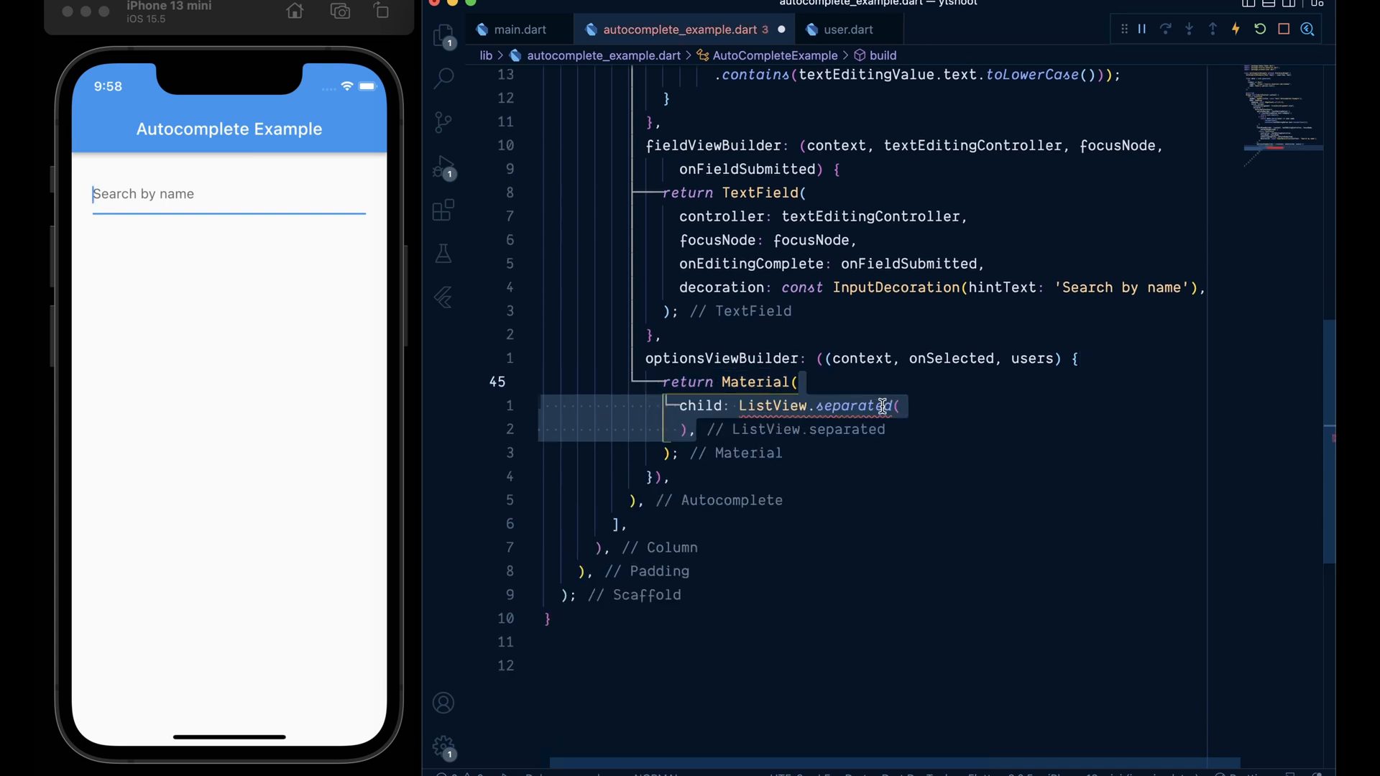
pyautogui.write('padding: const EdgeInsets.symmetric(vertical: 20),')
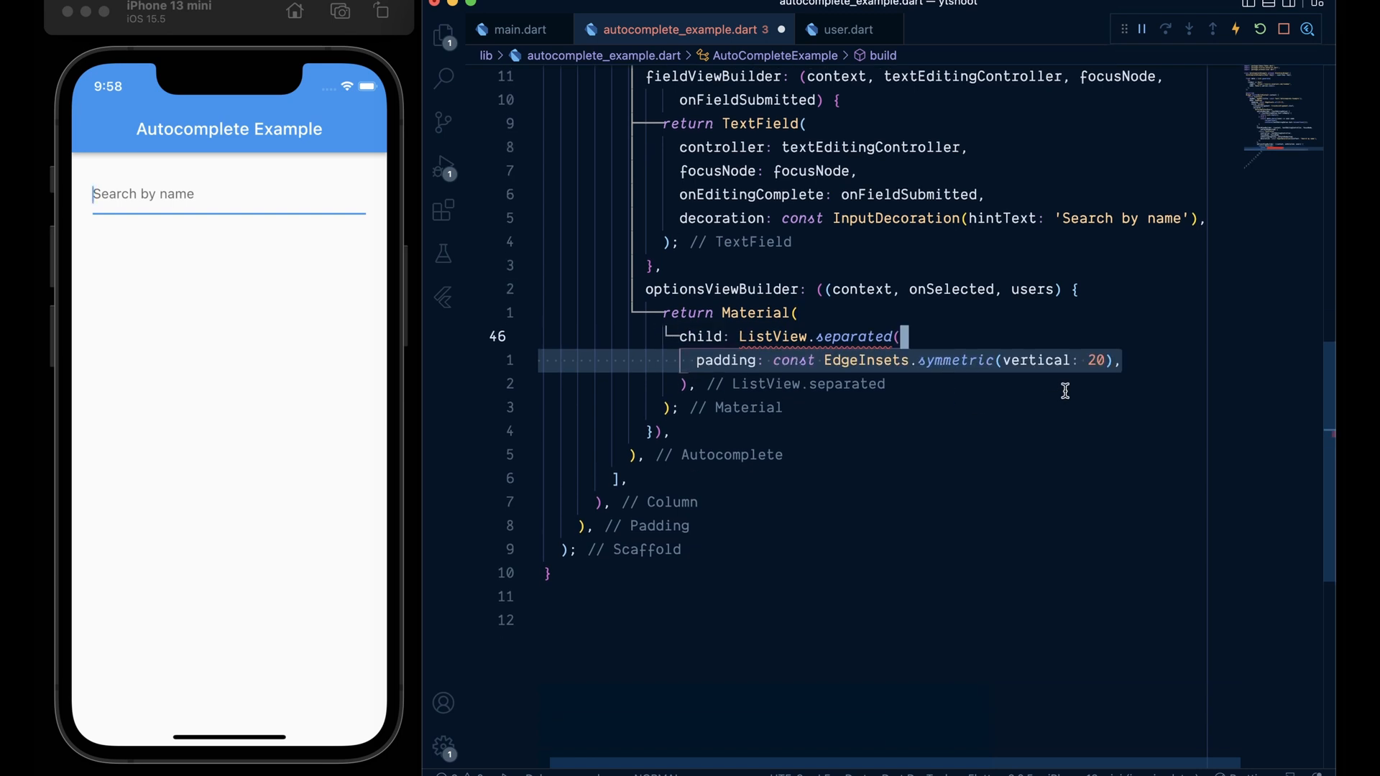
pyautogui.write('itemCount: users.length,')
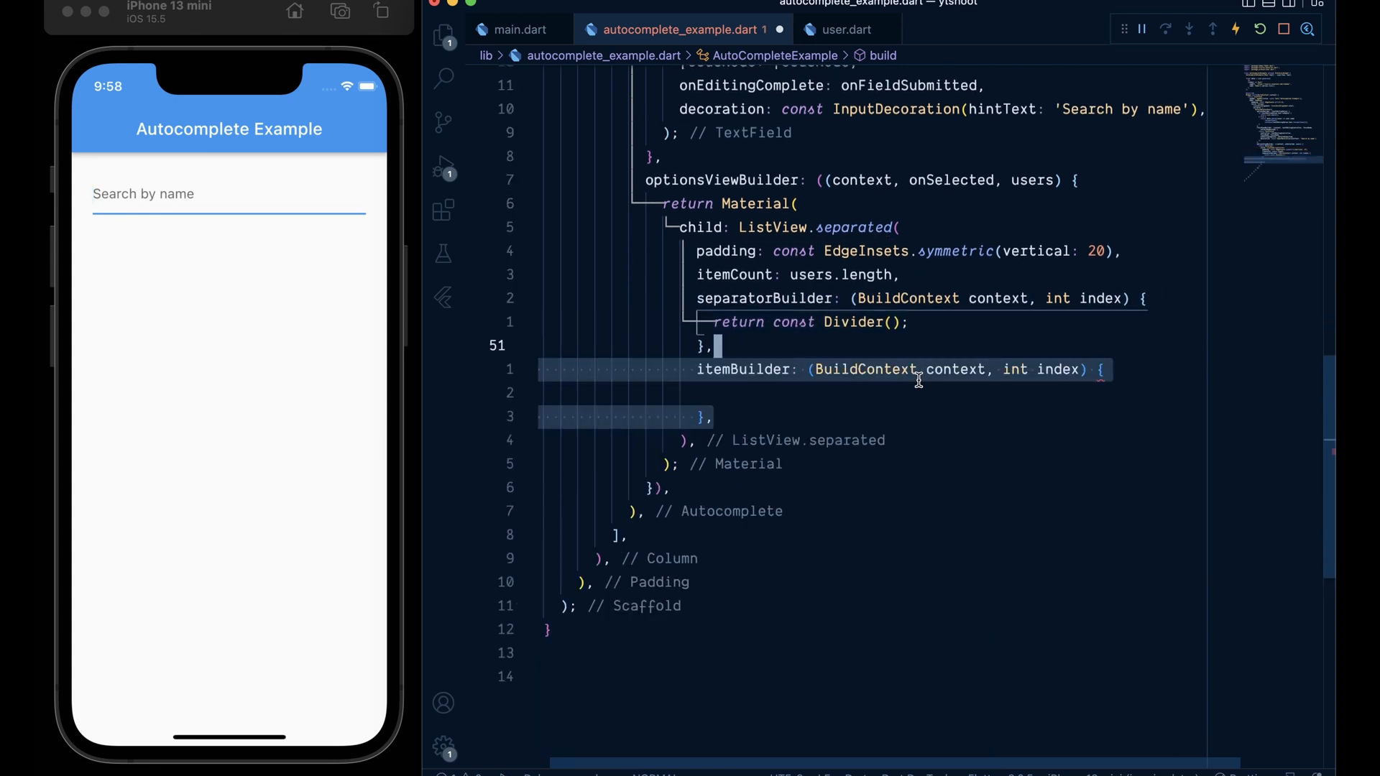
pyautogui.write('final user = users.elementAt(index);')
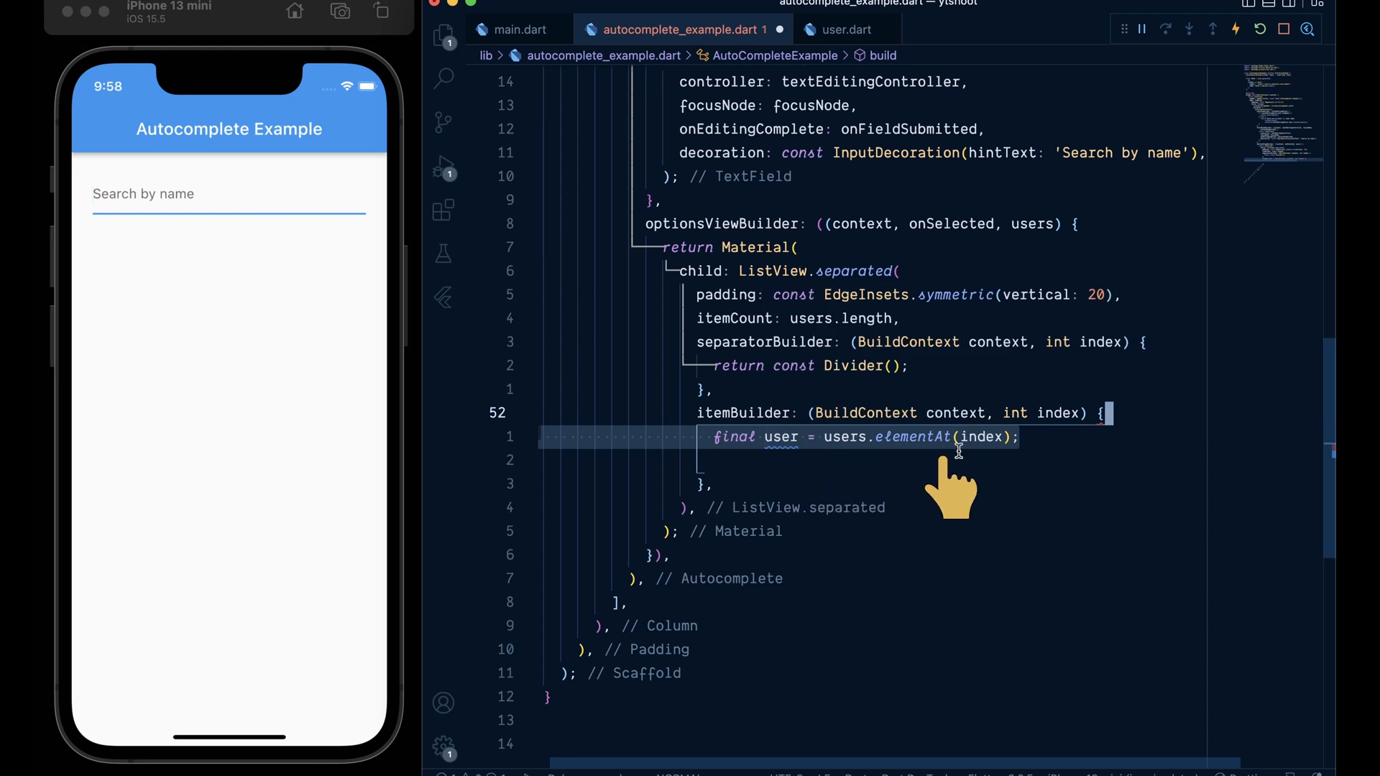
# Step: Return a ListTile titled with user.name and a leading Image.network avatar
pyautogui.write('return ListTile(')
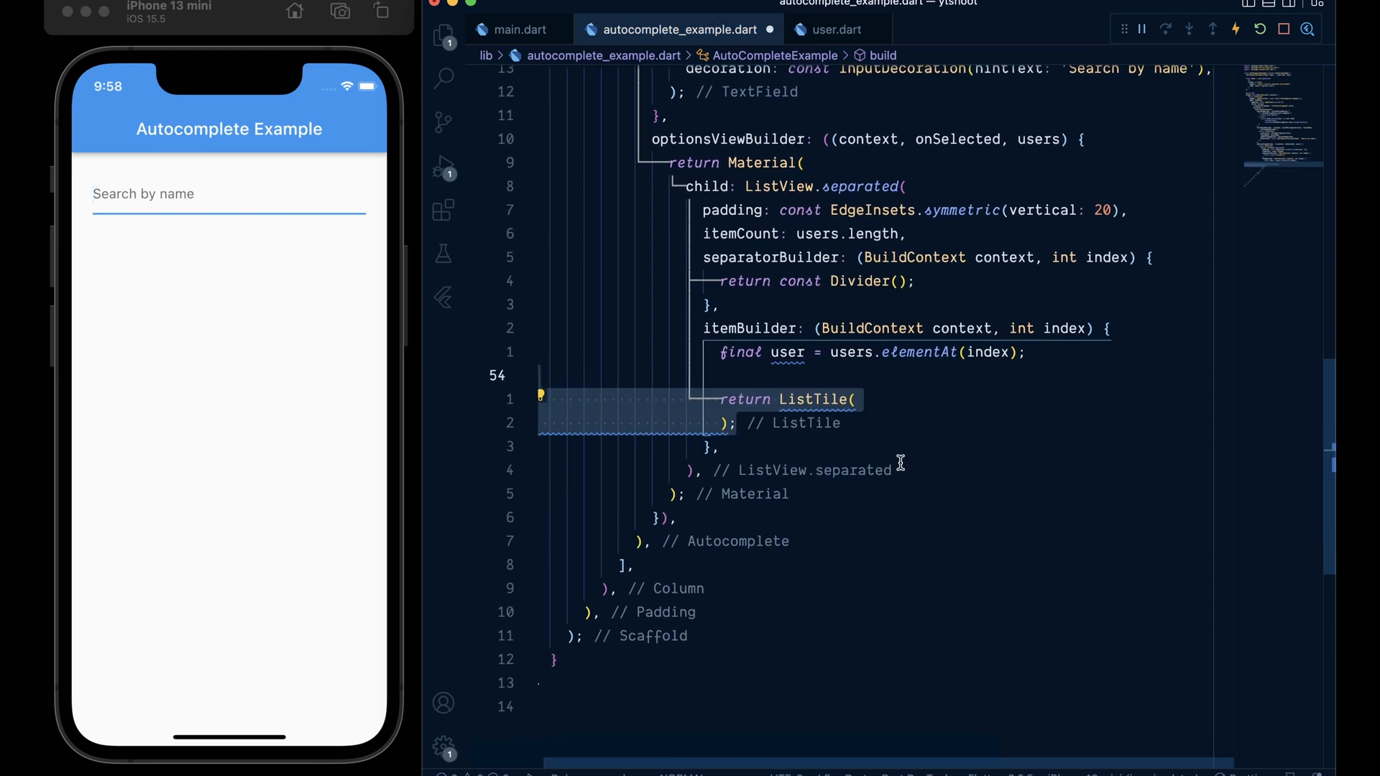
pyautogui.write('title: Text(user.name),')
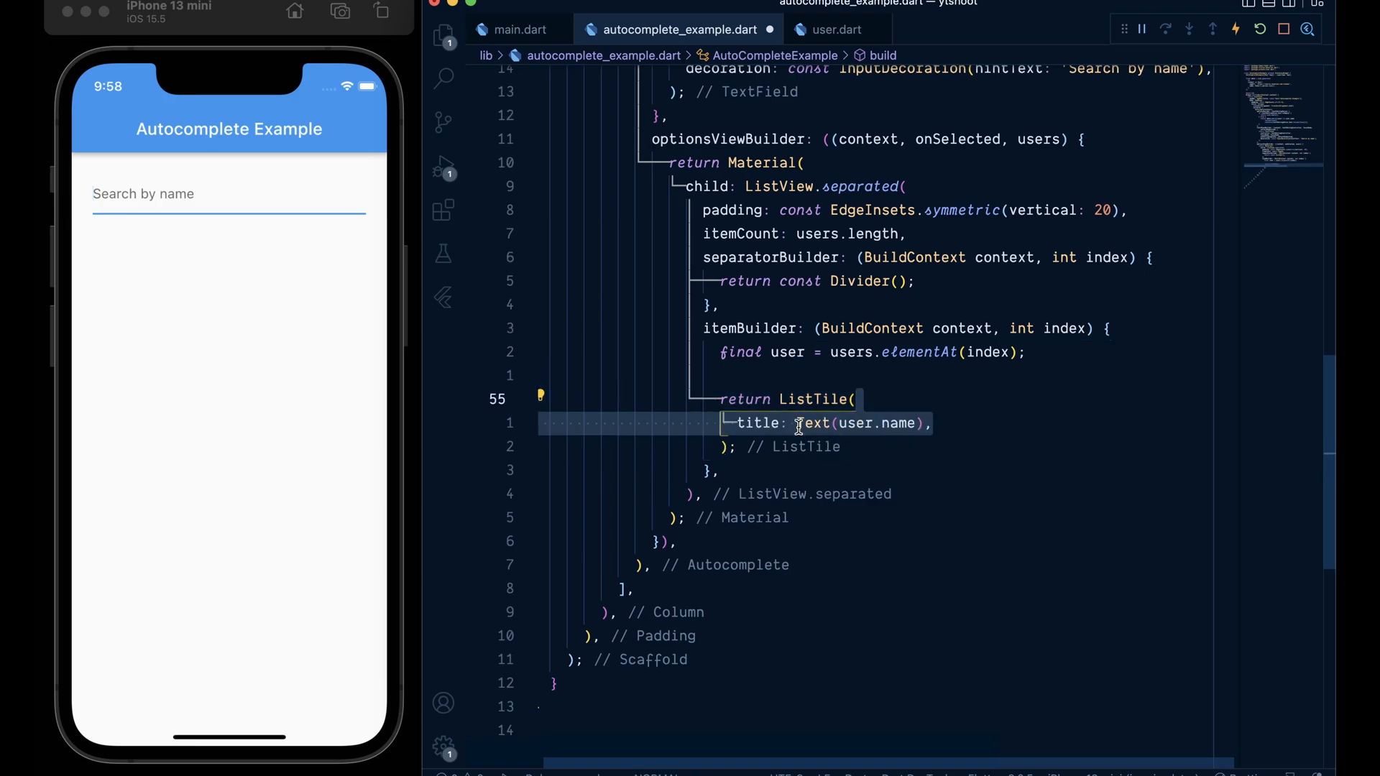
pyautogui.write('leading: Image.network(')
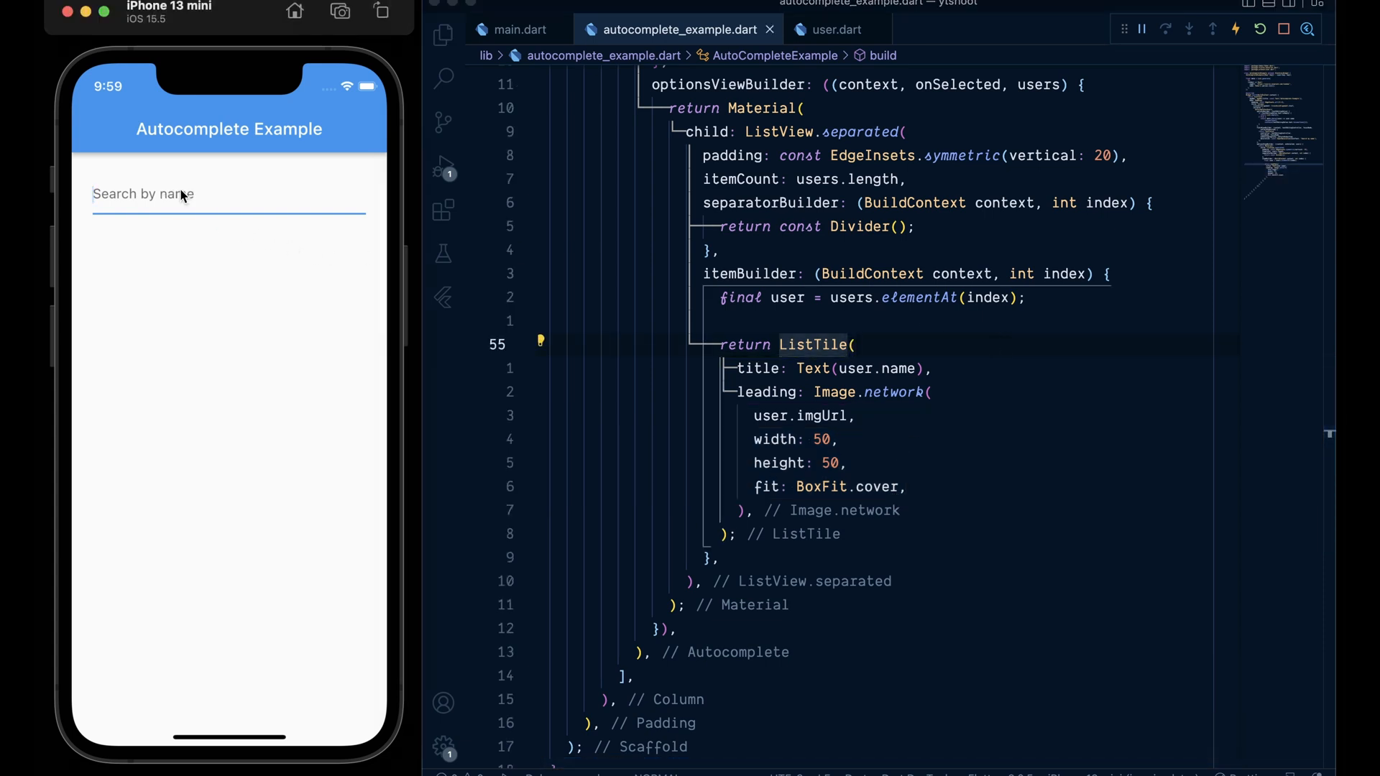
# Step: Type 's' then 'Jc' in the simulator field to see matching users with avatars
pyautogui.write('s')
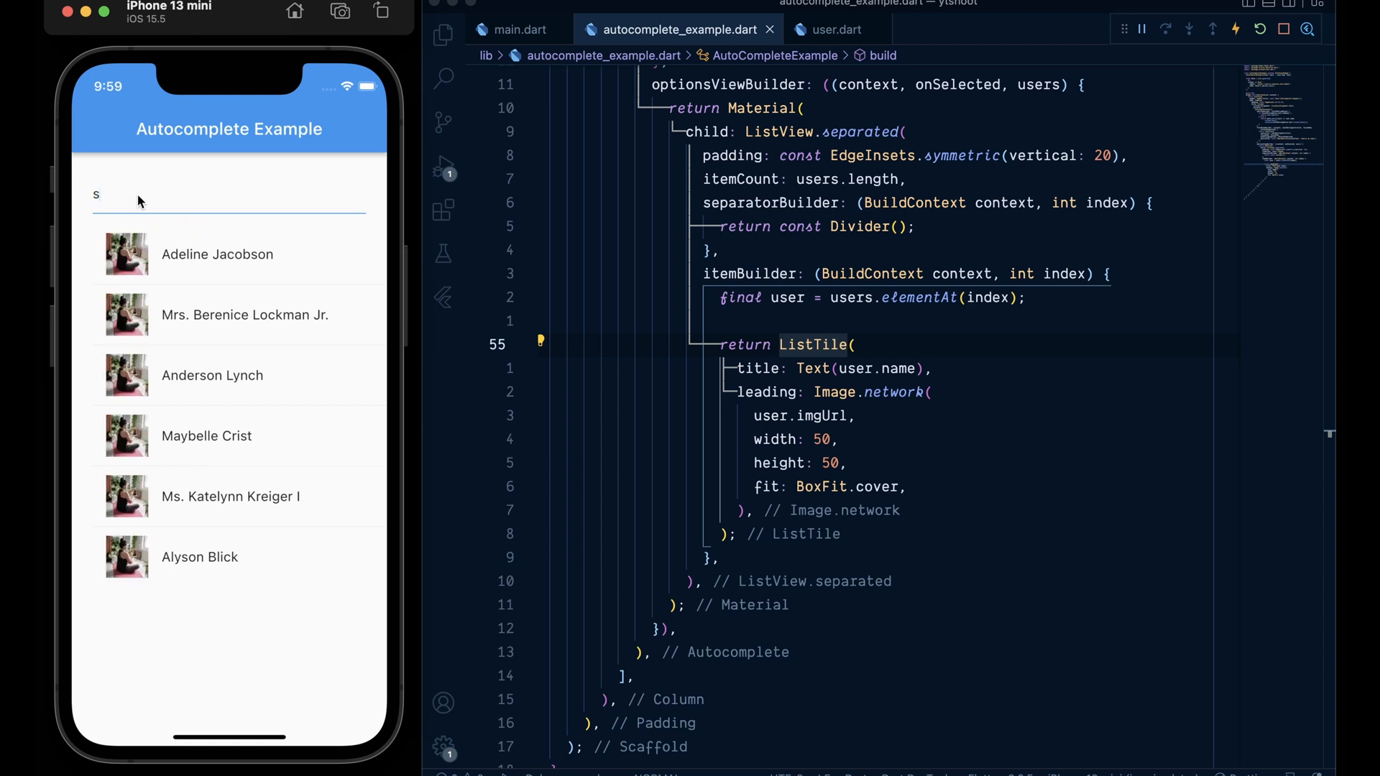
pyautogui.moveTo(205, 268)
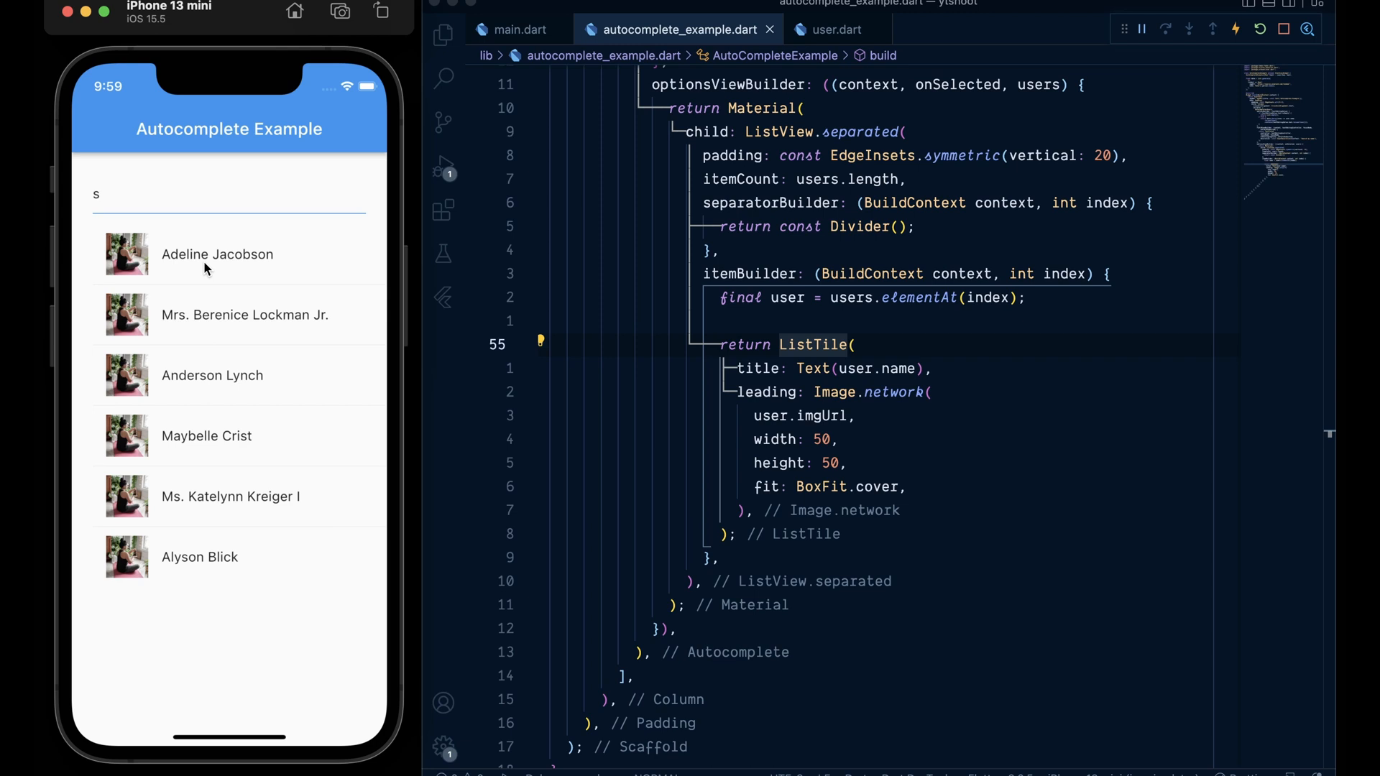
pyautogui.write('Jc')
pyautogui.write('onSelected: (user) => debugPrint(user.name),')
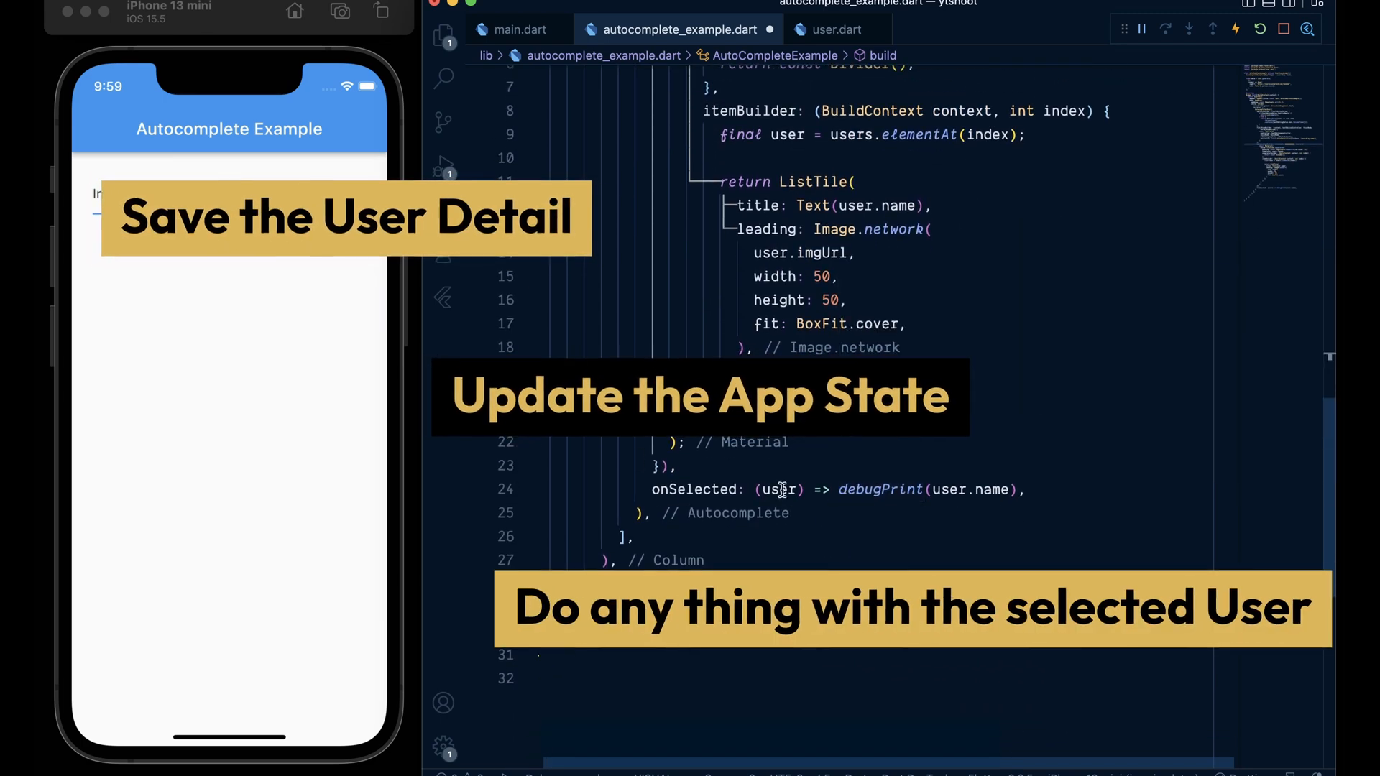
pyautogui.moveTo(880, 488)
pyautogui.write('displayStringForOption: ((user) => user.name),')
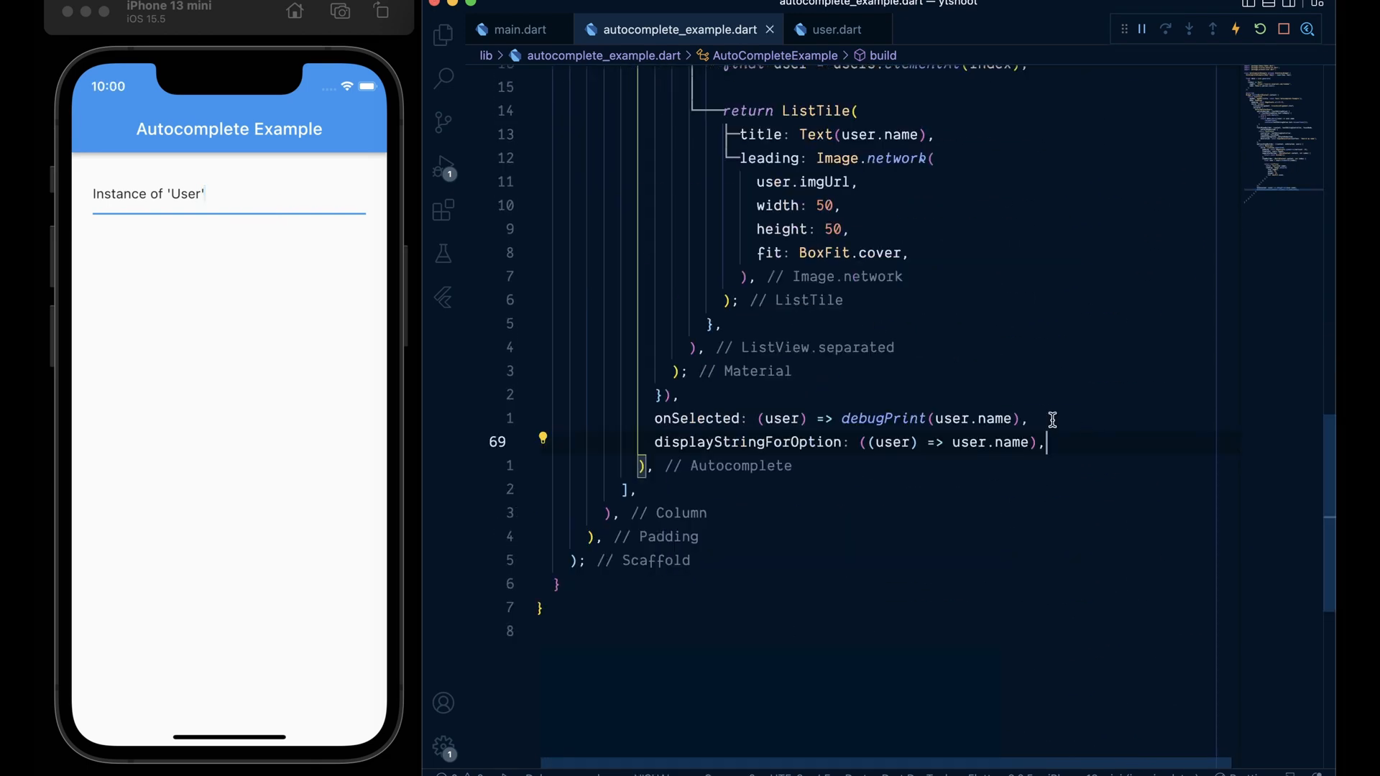
pyautogui.moveTo(1264, 29)
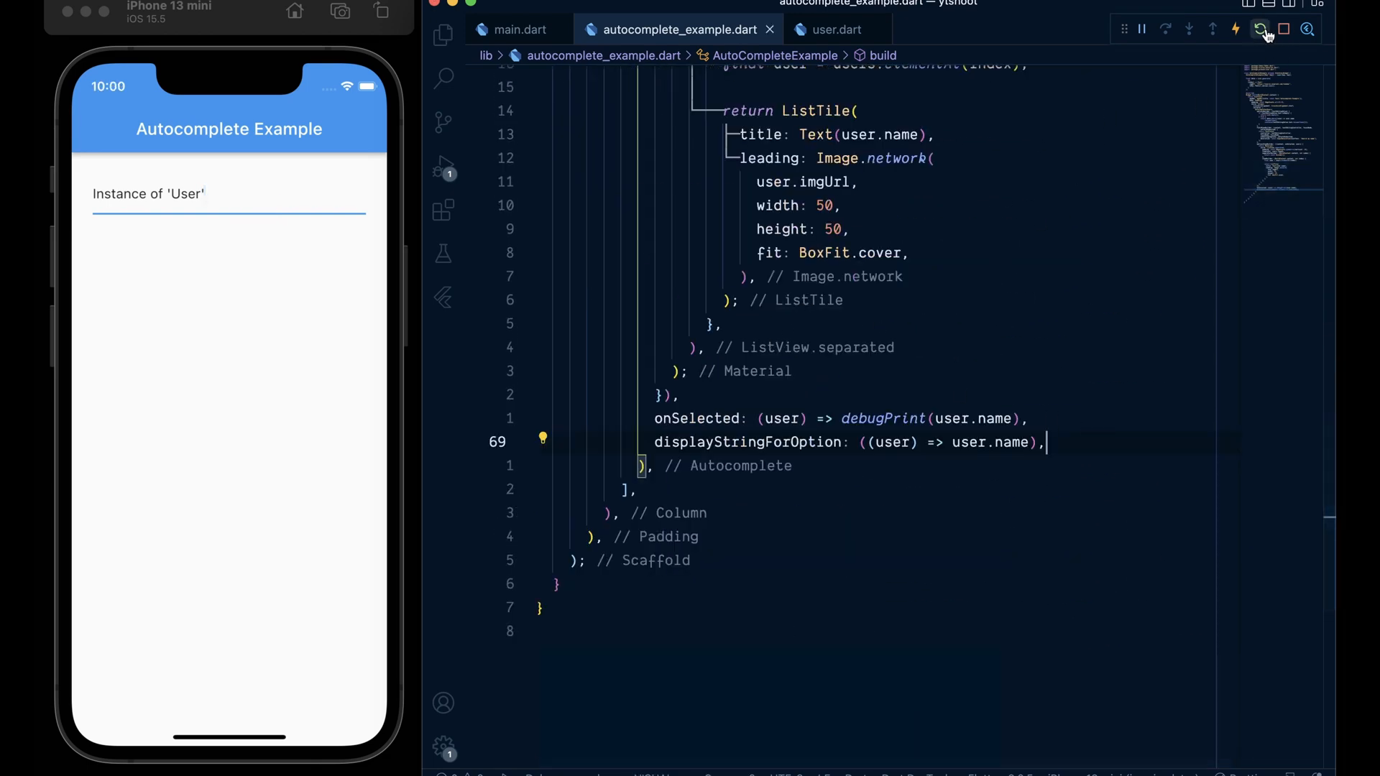
# Step: Hot restart, type 'N' in the field and select Nannie Bins so the field shows her name
pyautogui.click(1260, 29)
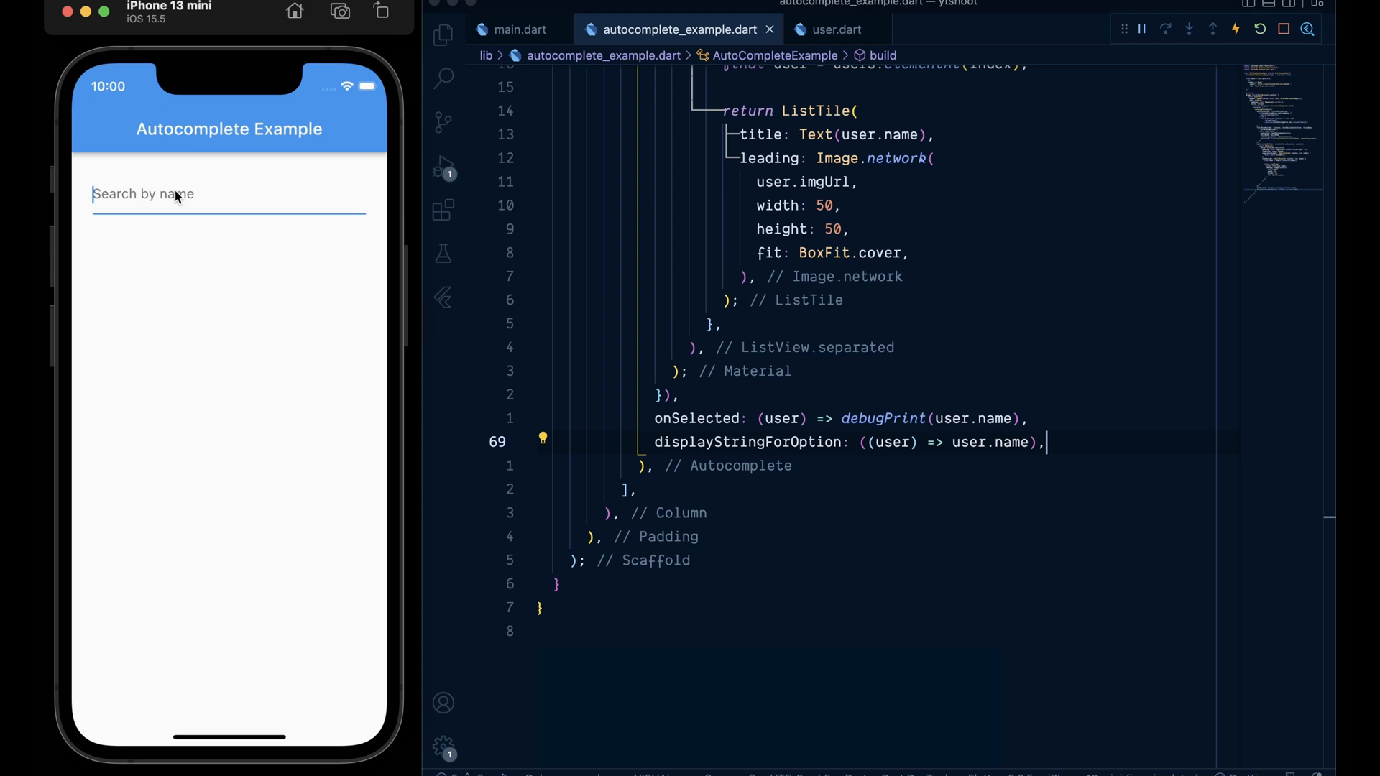
pyautogui.write('s')
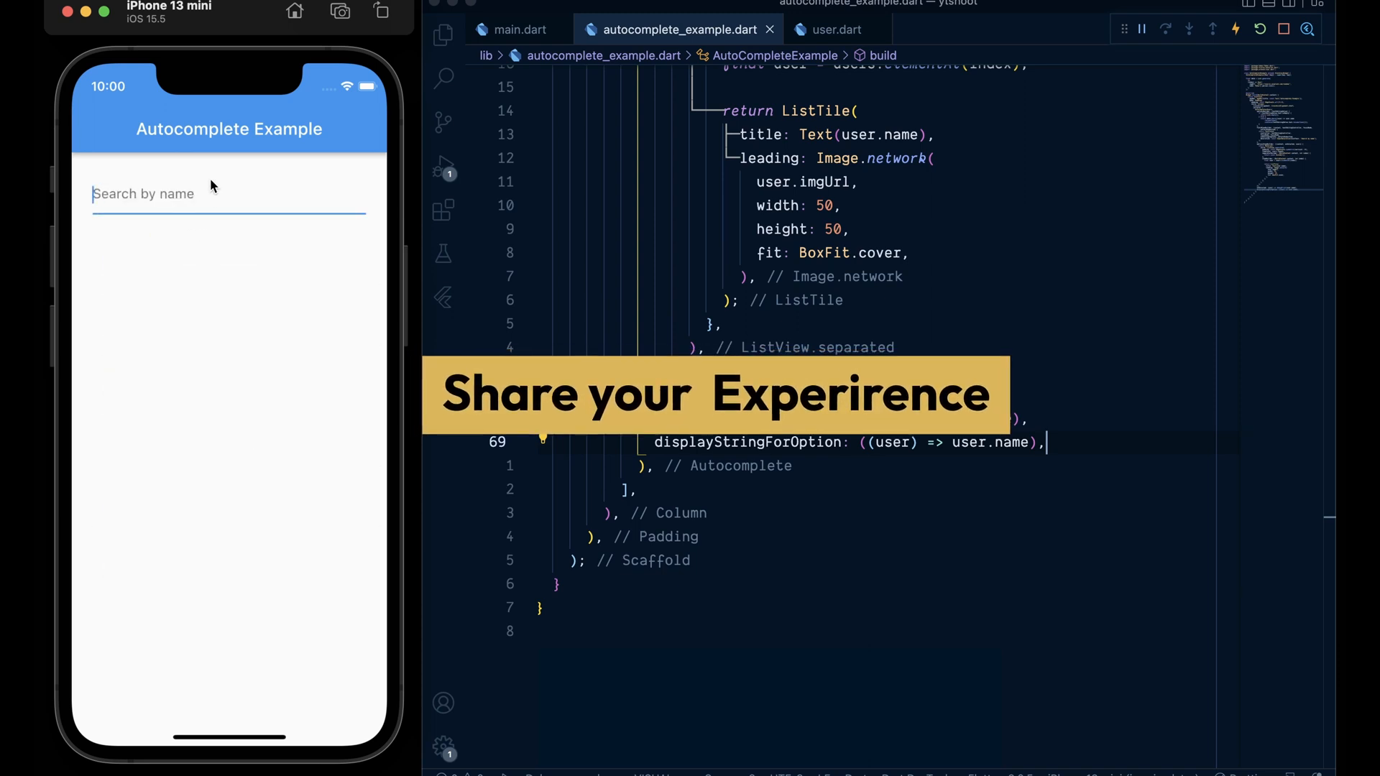
pyautogui.write('N')
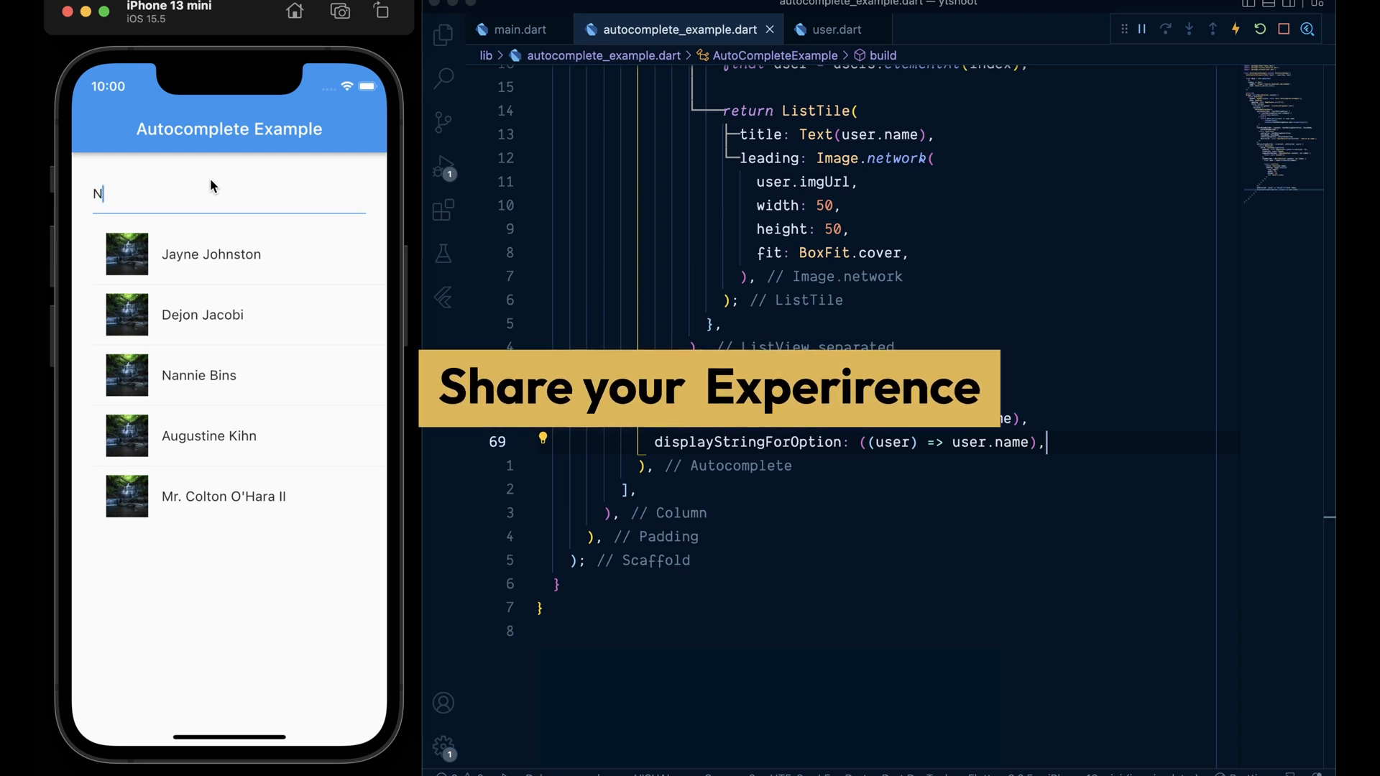
pyautogui.click(199, 375)
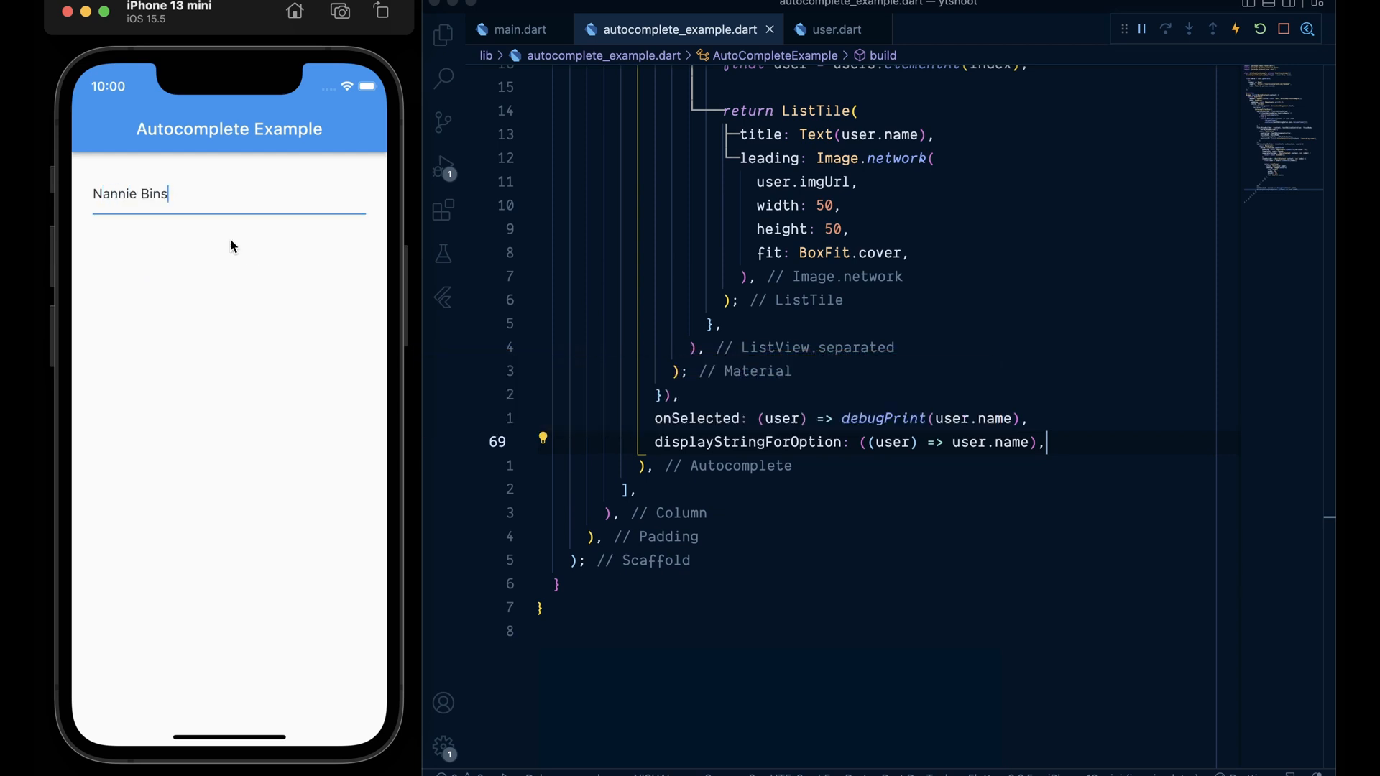